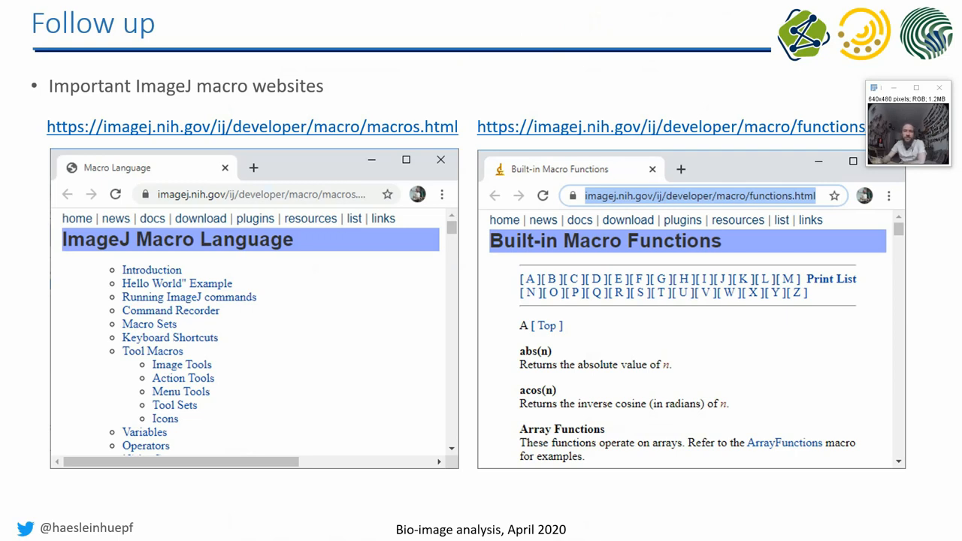
mouse_move(857, 314)
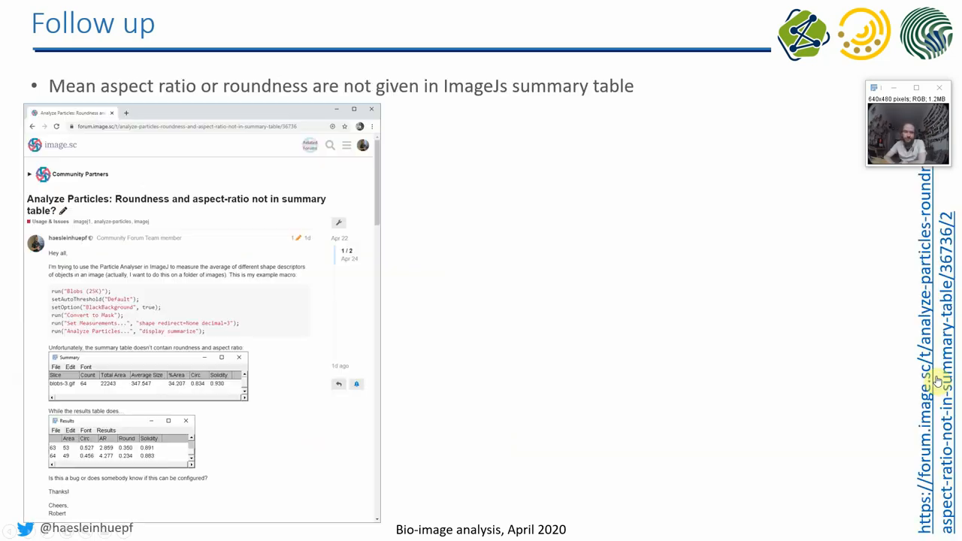
mouse_move(935, 379)
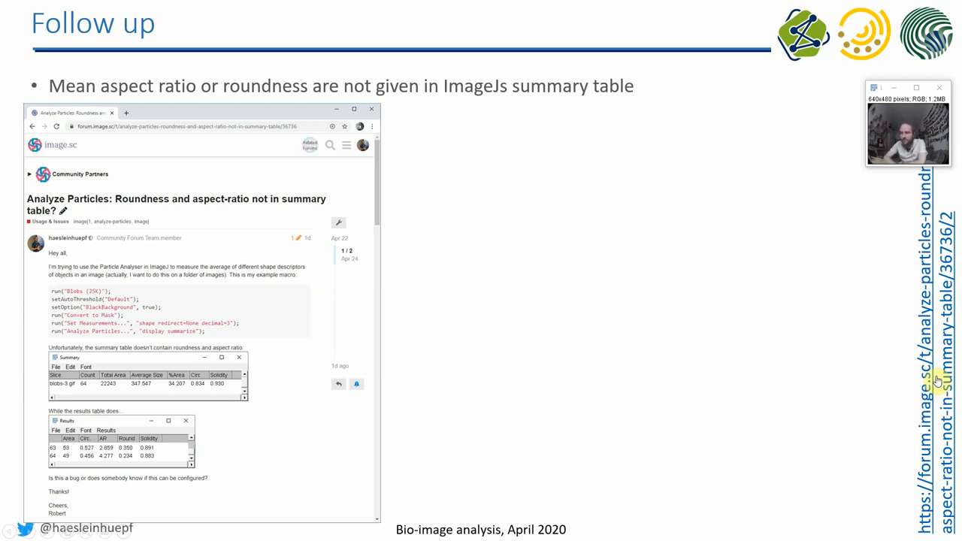
mouse_move(212, 317)
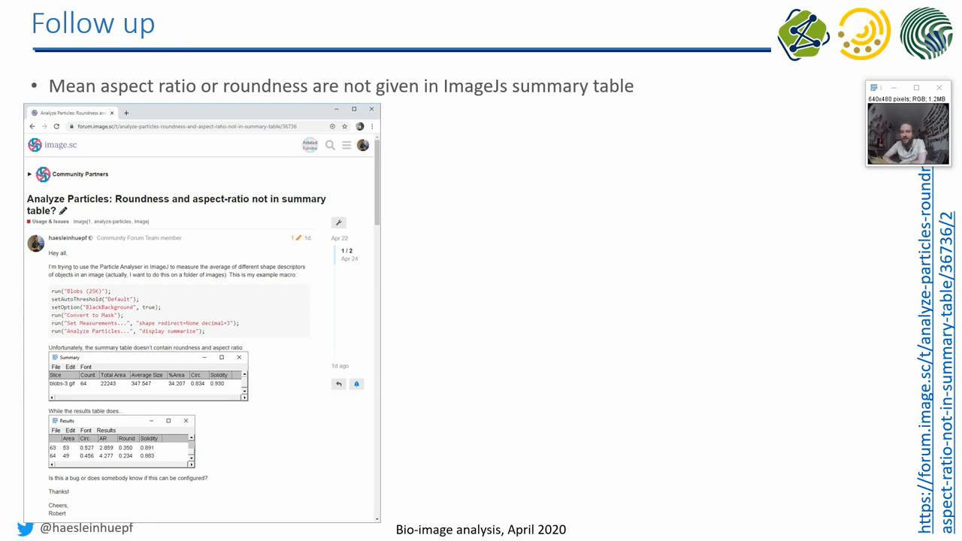
left_click(105, 447)
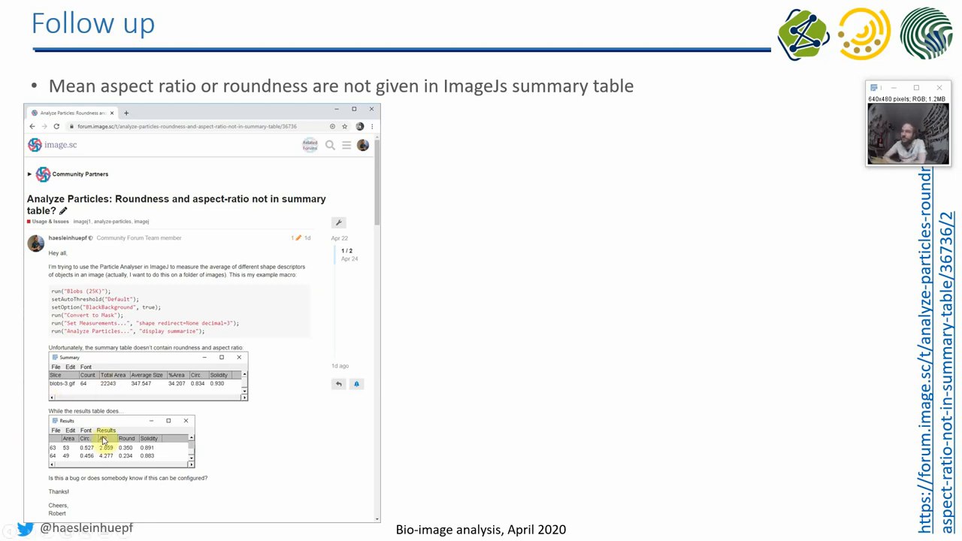
mouse_move(606, 408)
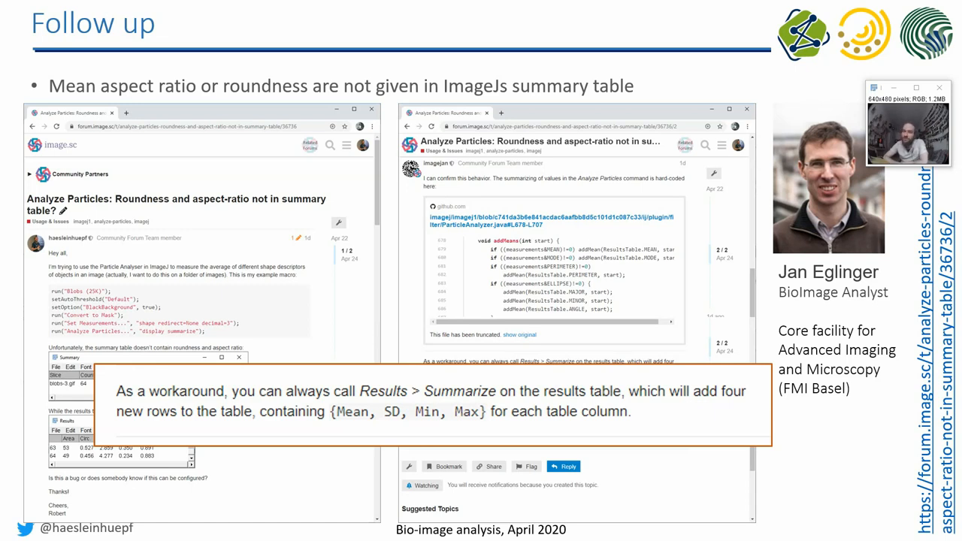
mouse_move(858, 473)
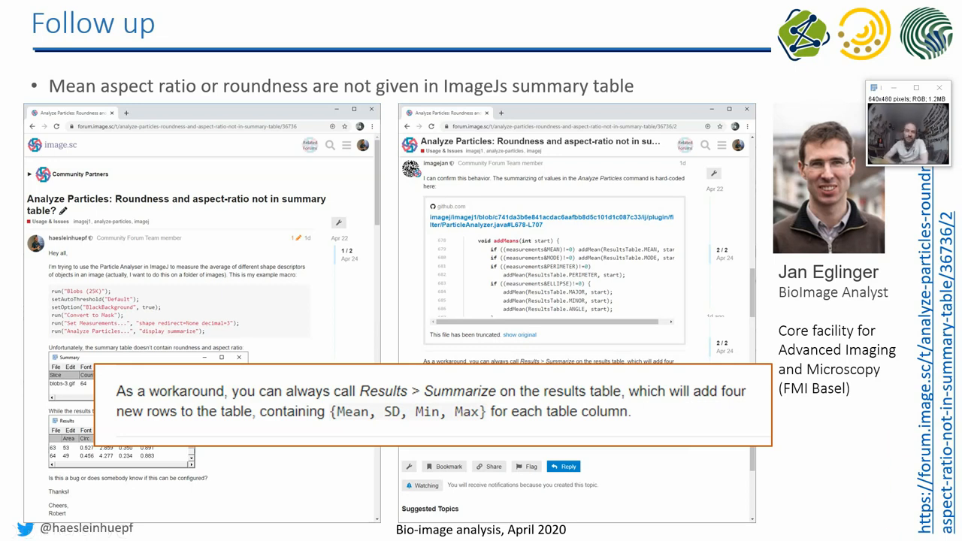
mouse_move(875, 464)
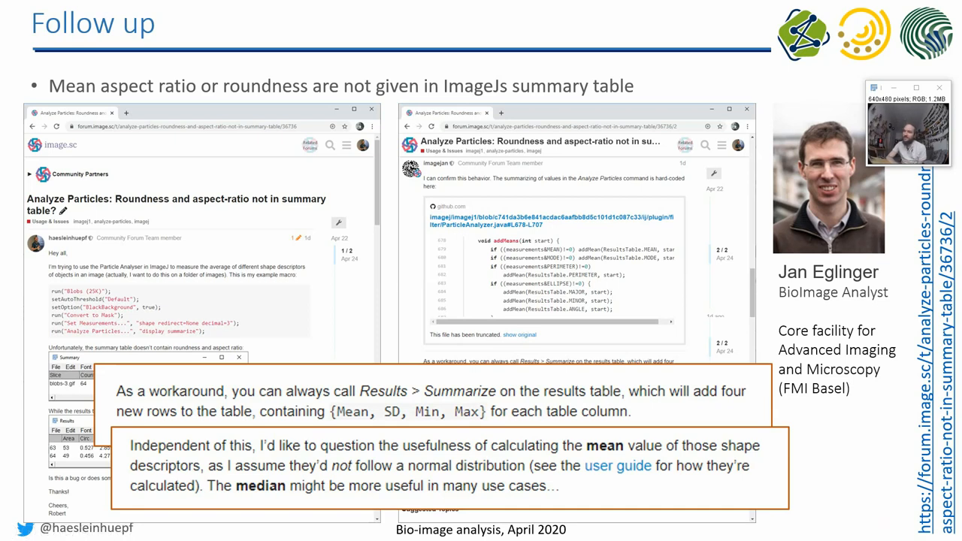
- Advance the slideshow to show the Summarize workaround reply and the median-over-mean remark
key("right")
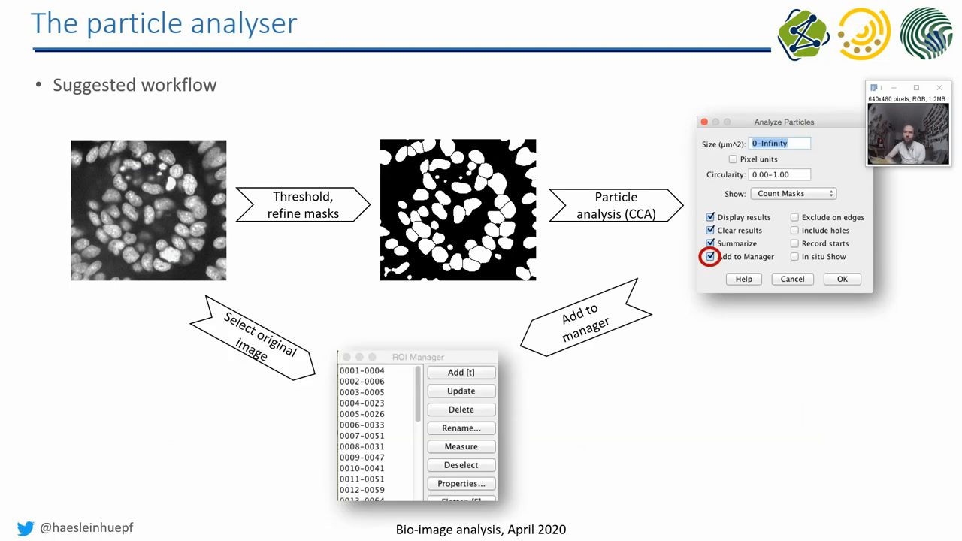
mouse_move(371, 229)
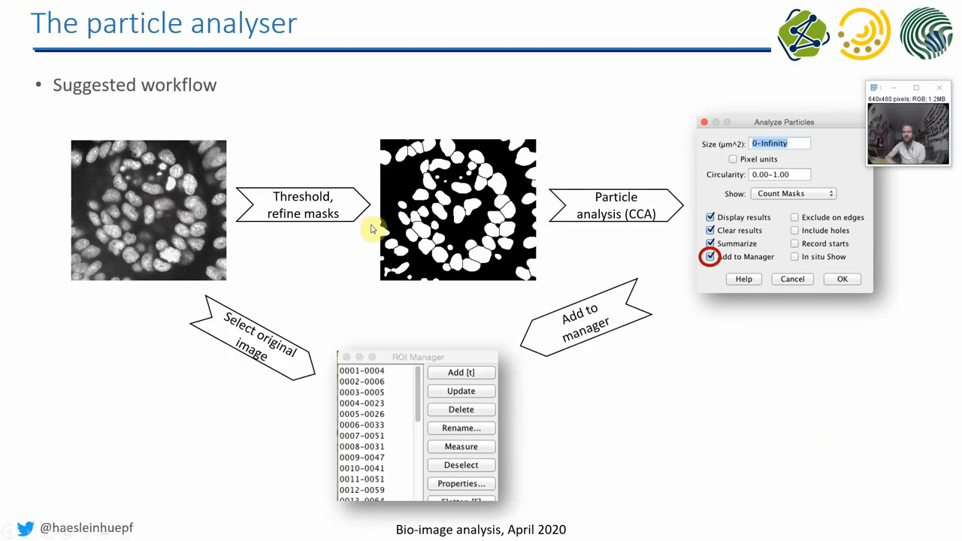
mouse_move(575, 218)
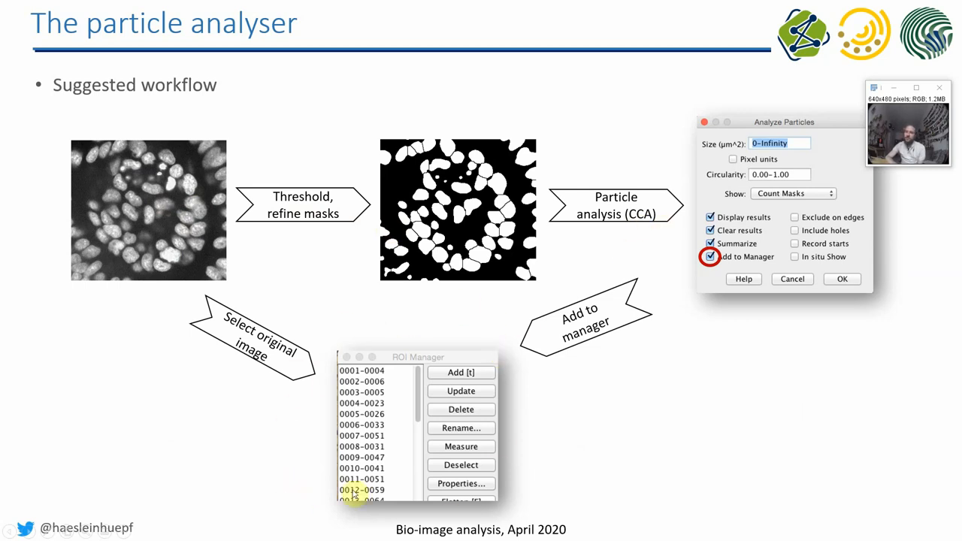
- Reveal the Measure arrow from the ROI list to the Results table
left_click(460, 445)
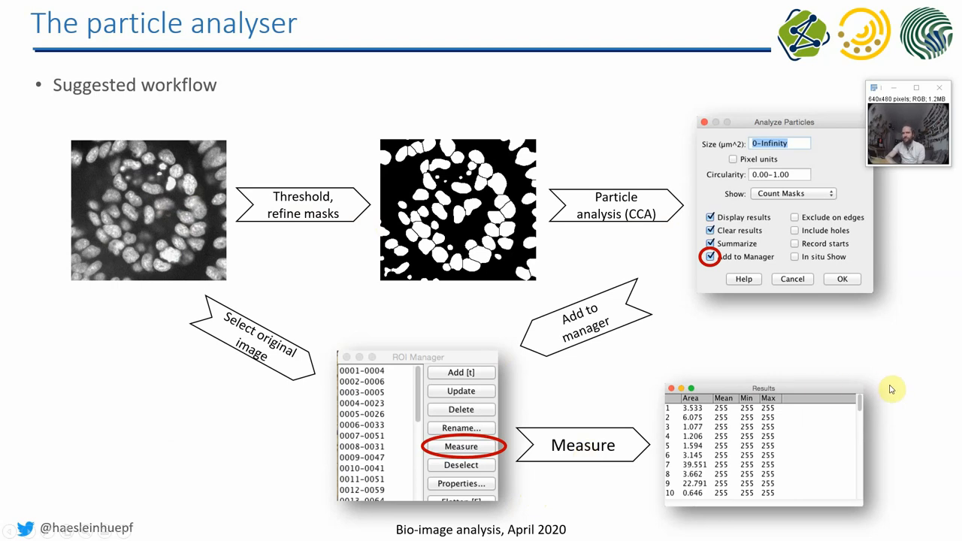
mouse_move(372, 517)
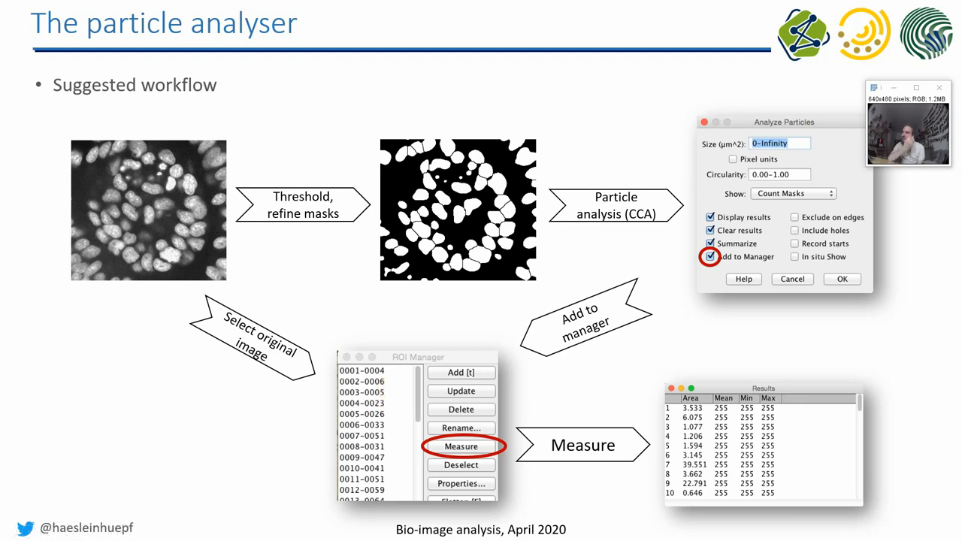
mouse_move(644, 383)
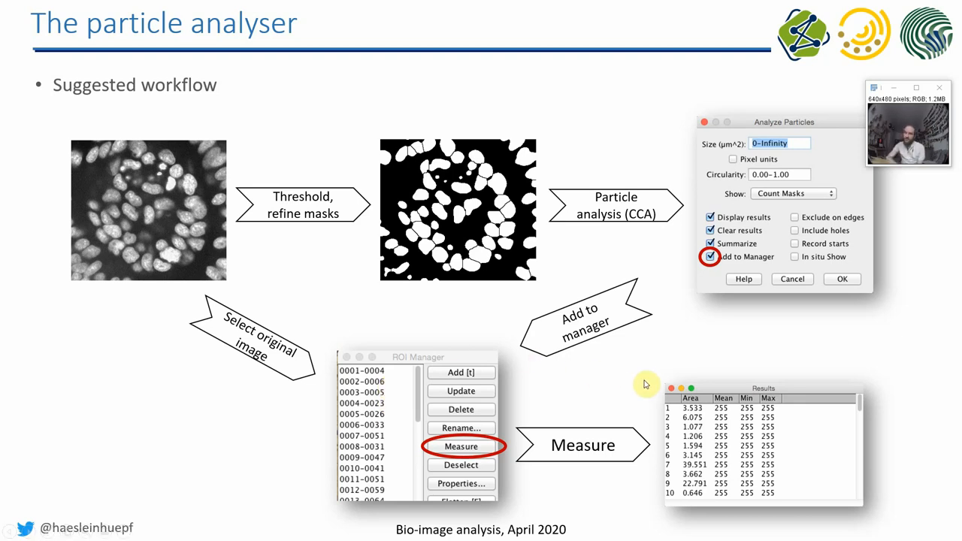
mouse_move(765, 384)
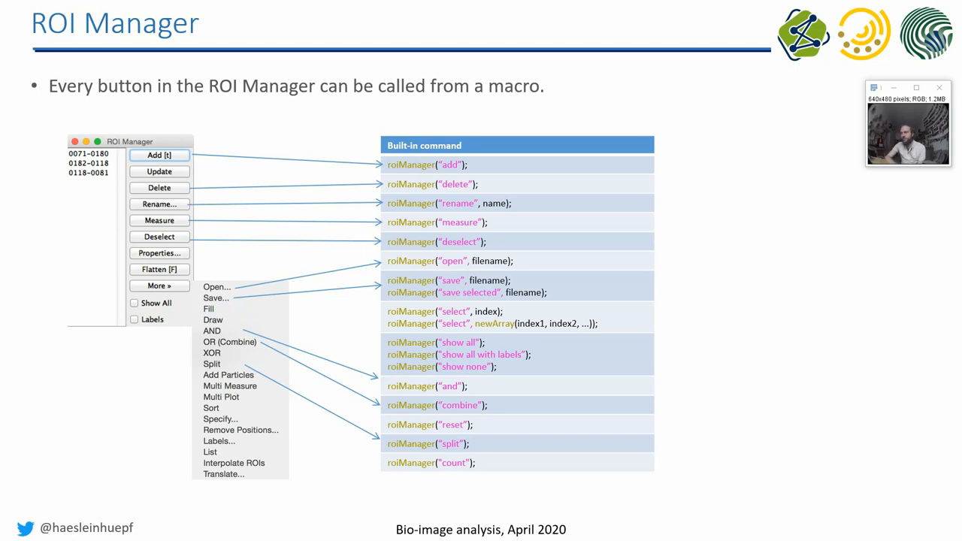
mouse_move(744, 398)
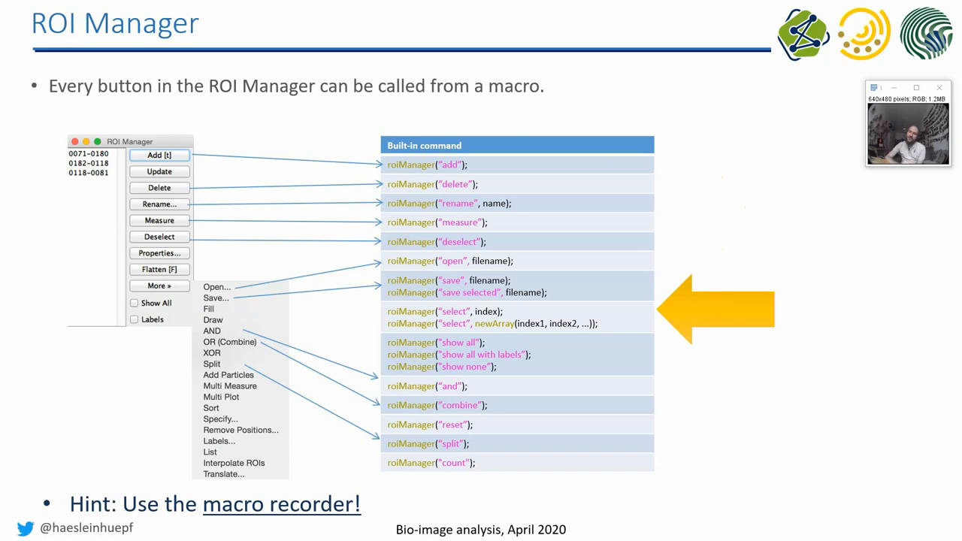
- Show the arrow and the macro recorder hint on the ROI Manager slide
key("right")
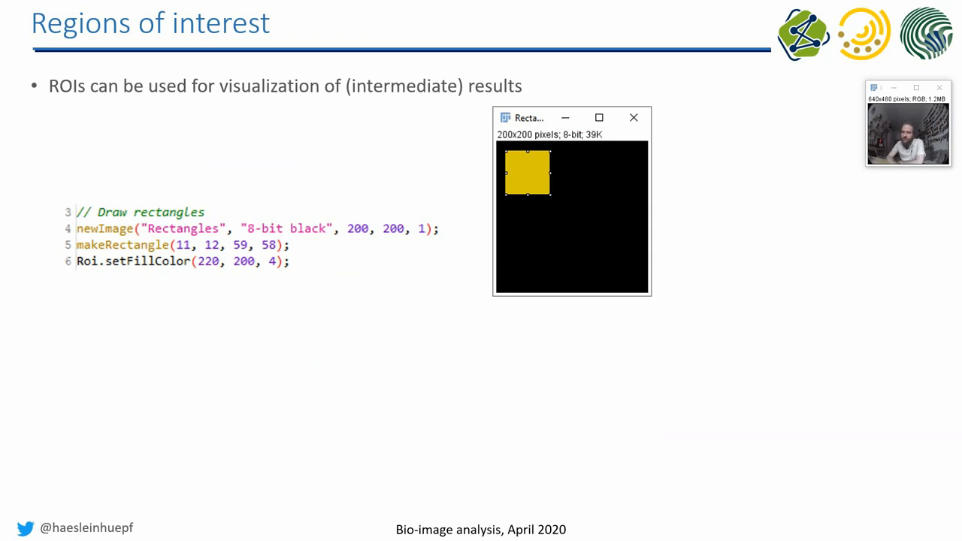
mouse_move(180, 280)
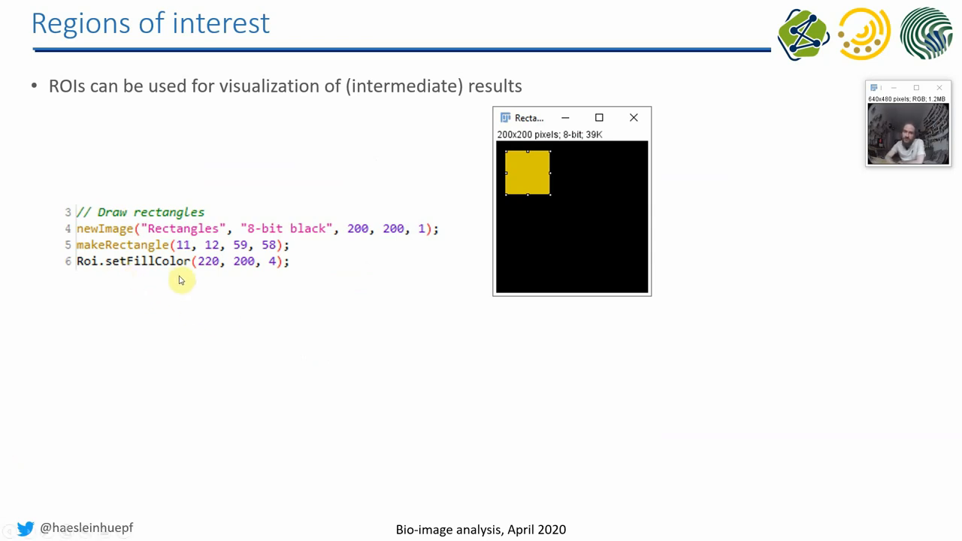
mouse_move(230, 298)
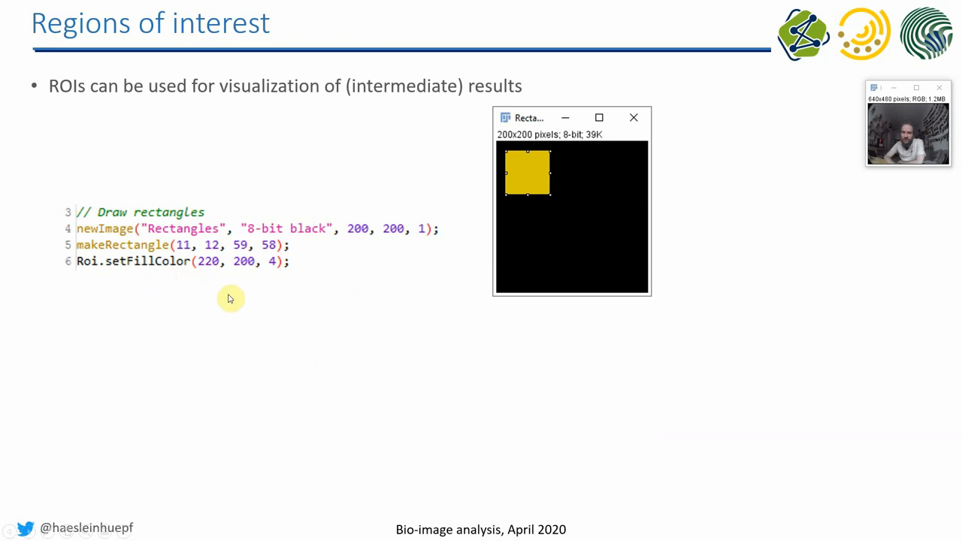
mouse_move(780, 237)
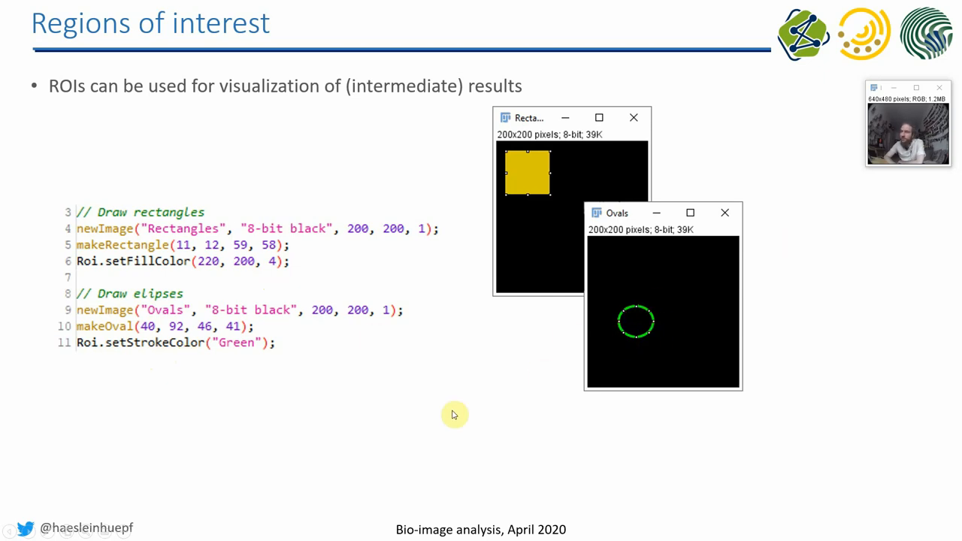
mouse_move(454, 414)
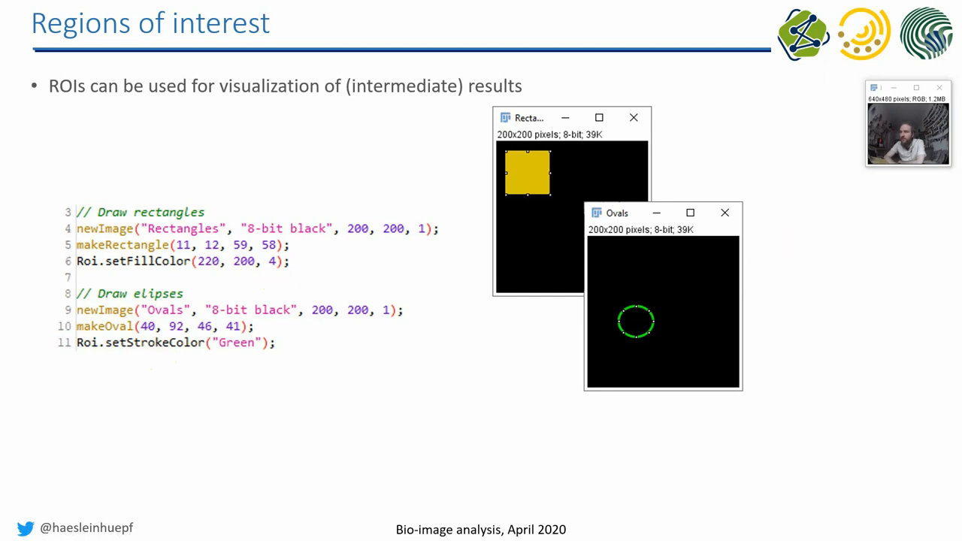
mouse_move(424, 419)
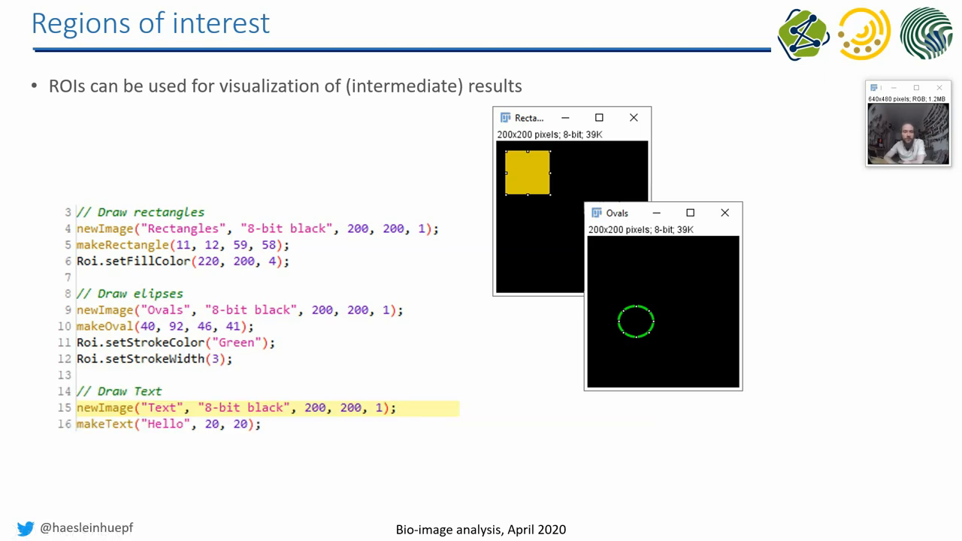
- Reveal the filled rectangle, green oval outline and text macro code
key("right")
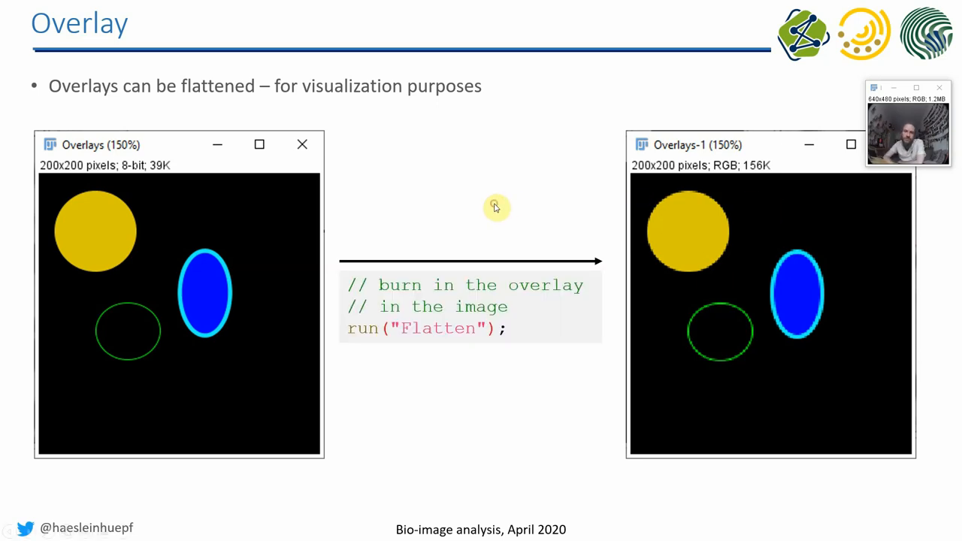
mouse_move(207, 248)
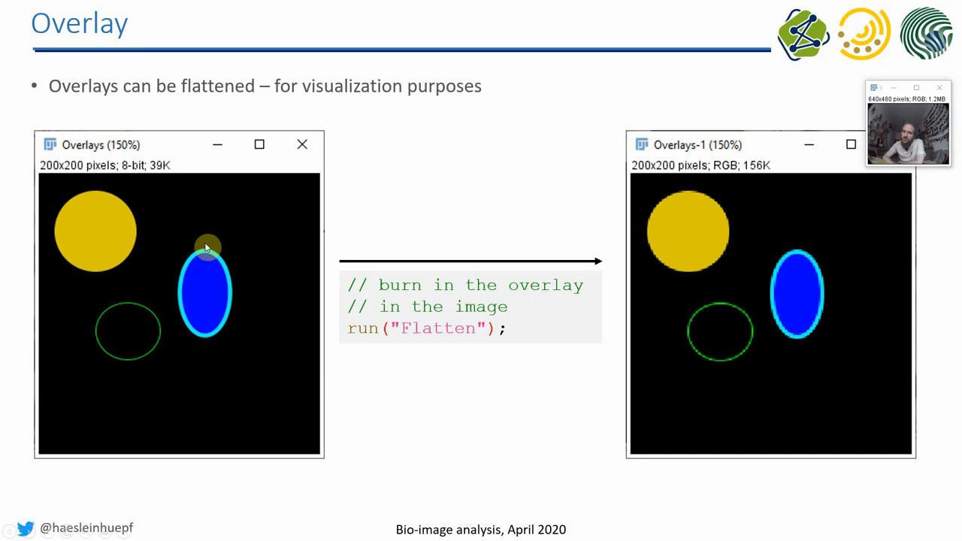
mouse_move(765, 245)
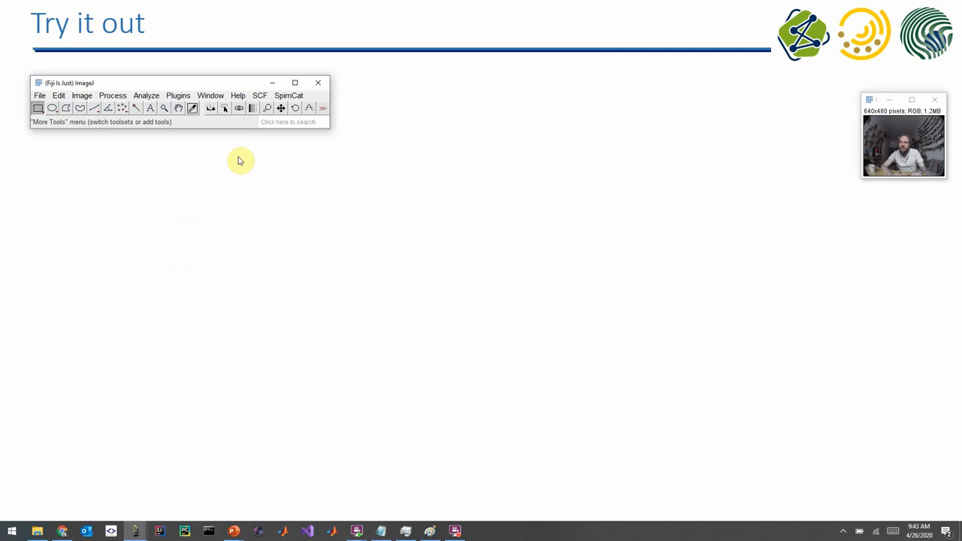
- Go from the Overlay slide to the Try it out slide and bring up Fiji
left_click(39, 96)
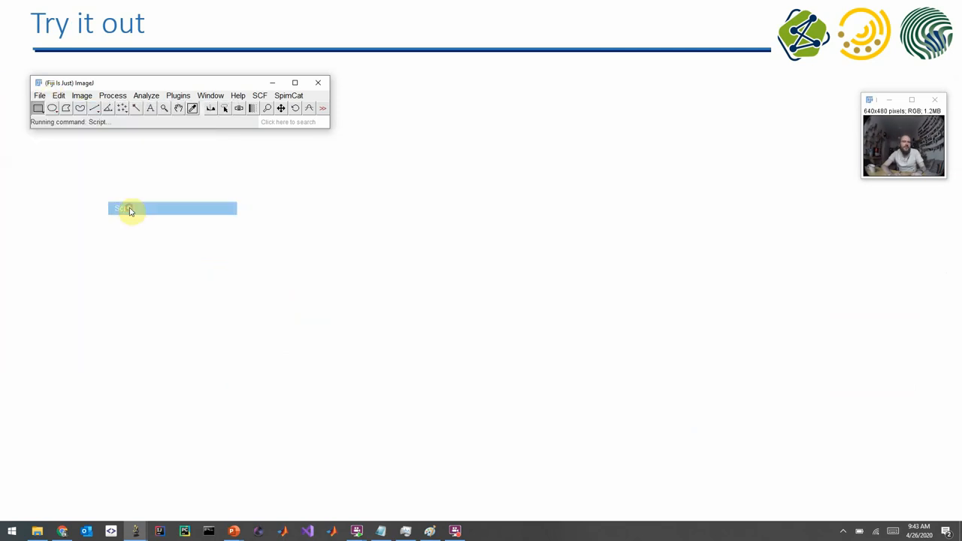
- Open the script editor and create a new black-filled 100×100 8-bit image
left_click(39, 96)
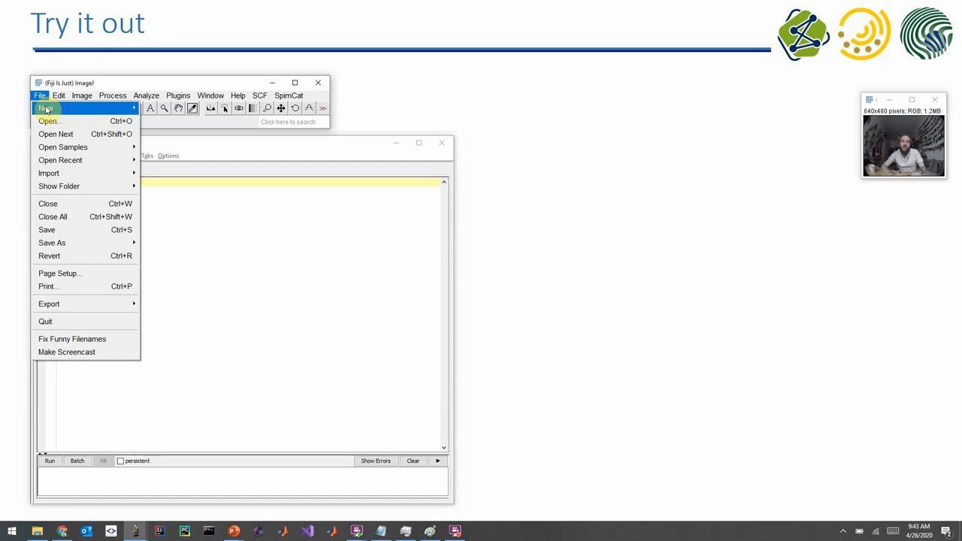
left_click(47, 107)
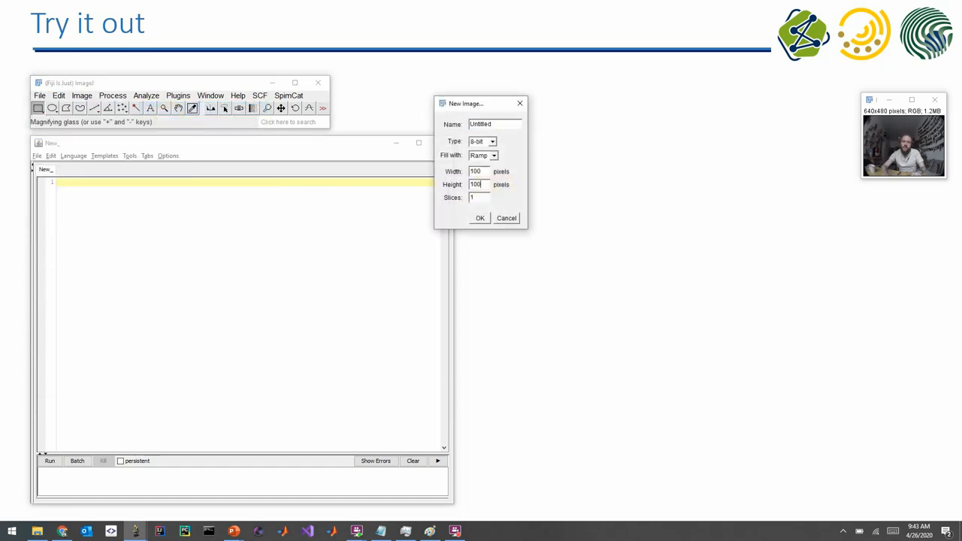
left_click(492, 155)
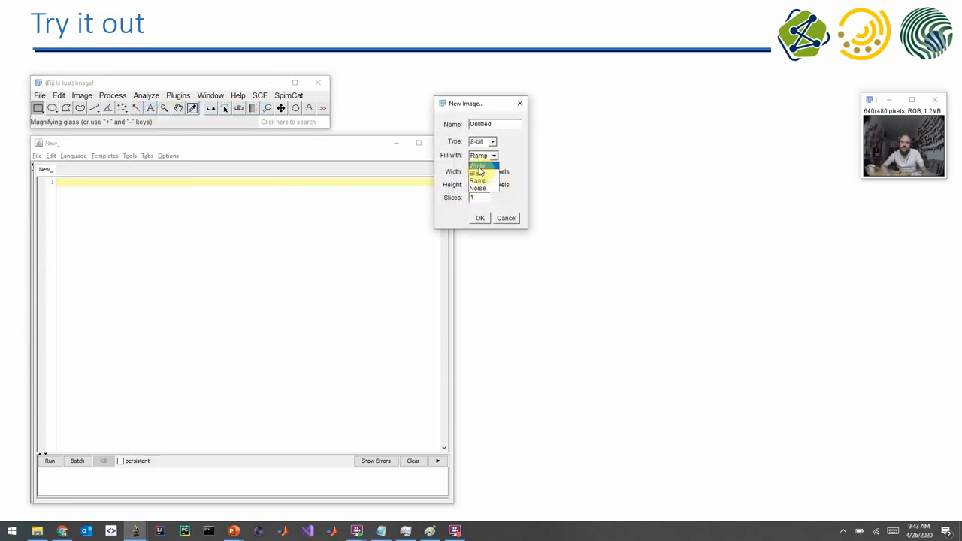
left_click(479, 172)
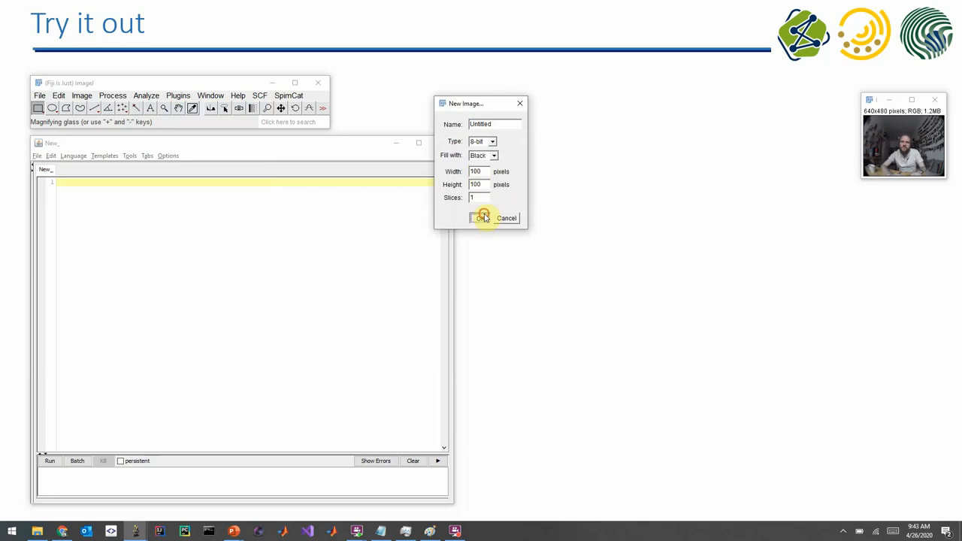
left_click(480, 217)
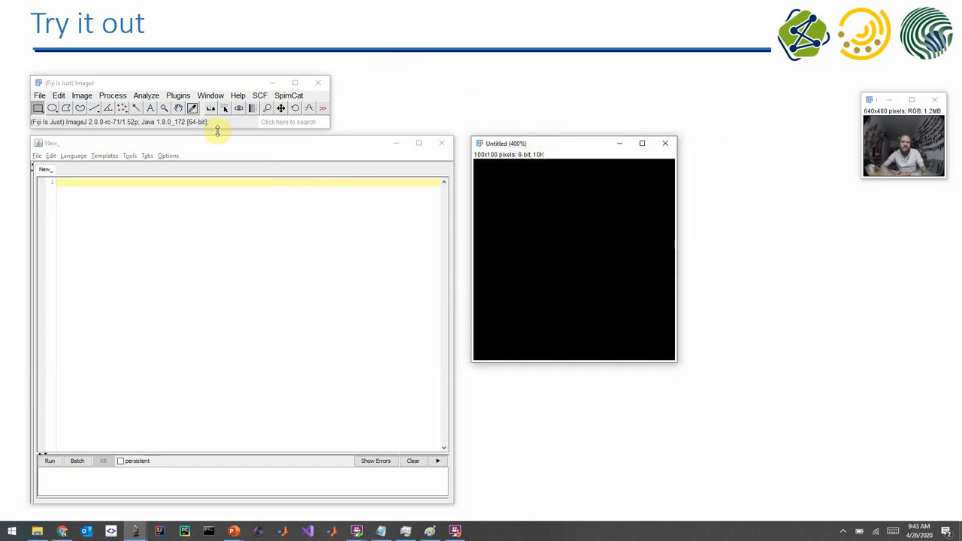
- Draw oval ROIs on the black image, enlarge the editor font, and select the third ROI
left_click_drag(507, 184, 566, 248)
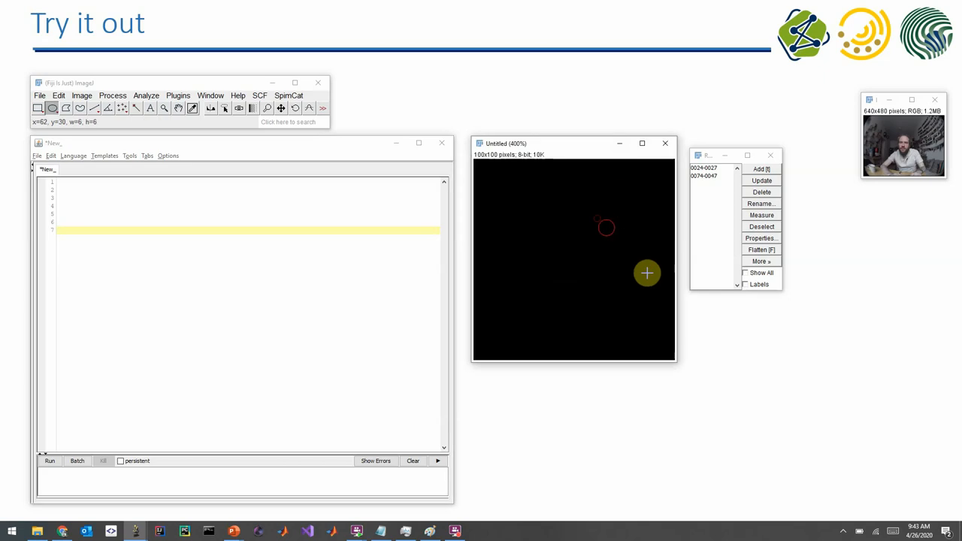
left_click_drag(605, 227, 646, 273)
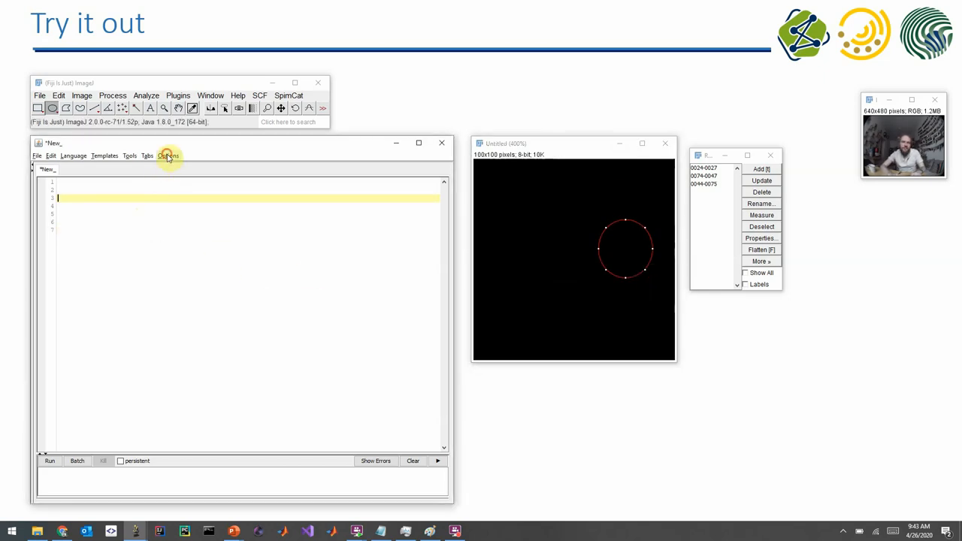
left_click(168, 155)
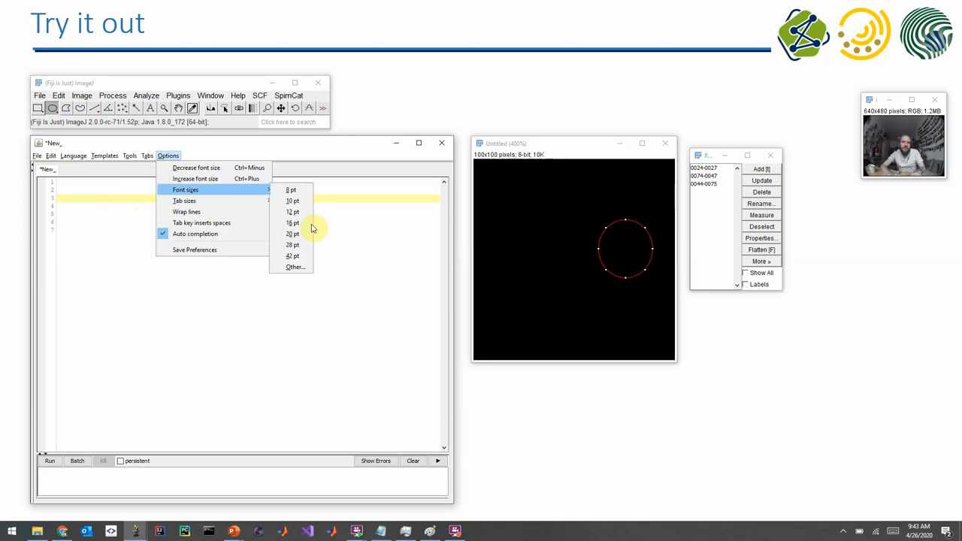
left_click(292, 222)
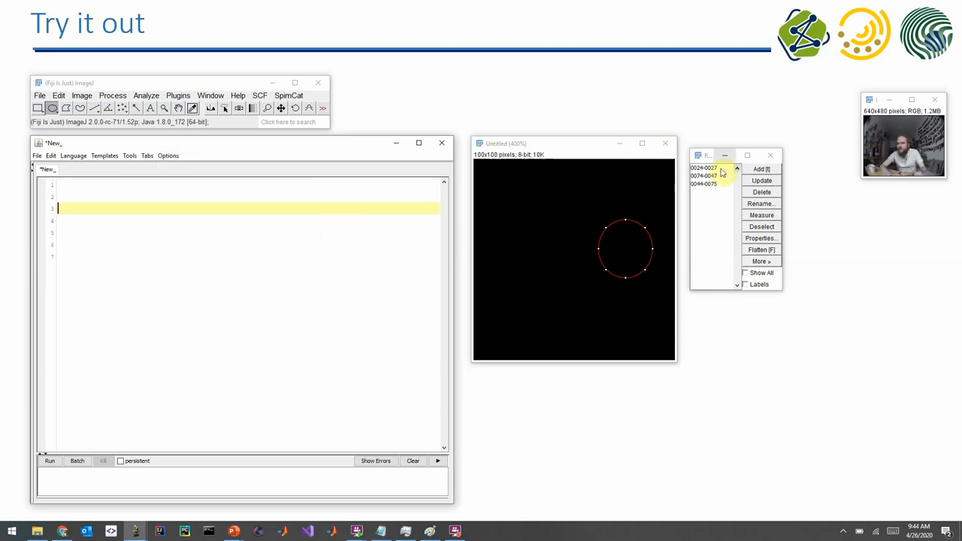
left_click(706, 183)
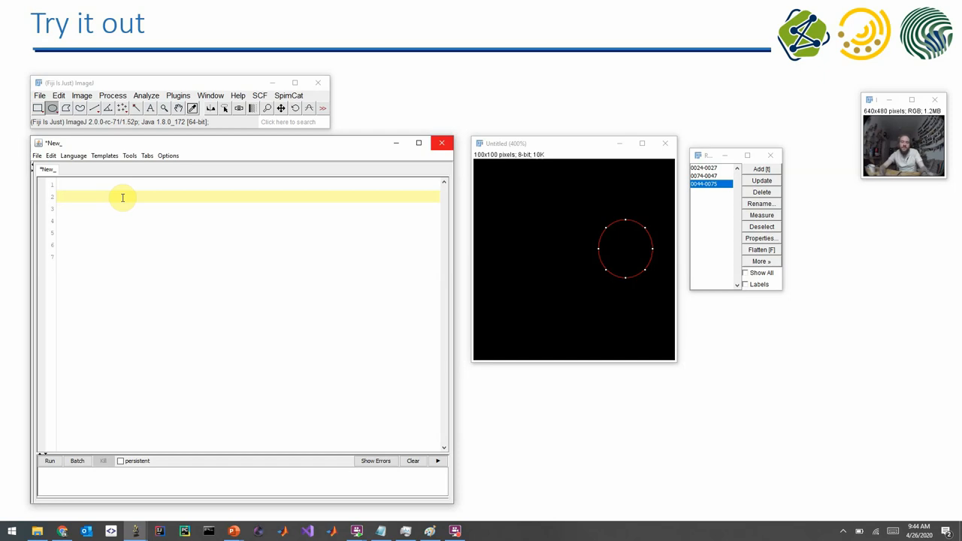
- Write roiManager("select", 0); Roi.setStrokeColor("green"); and run it
type("Roi")
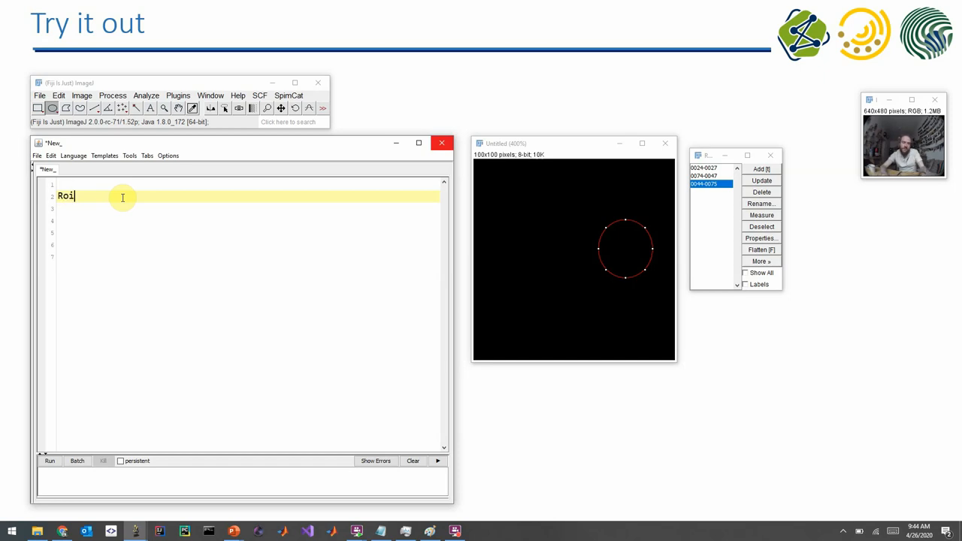
left_click(72, 155)
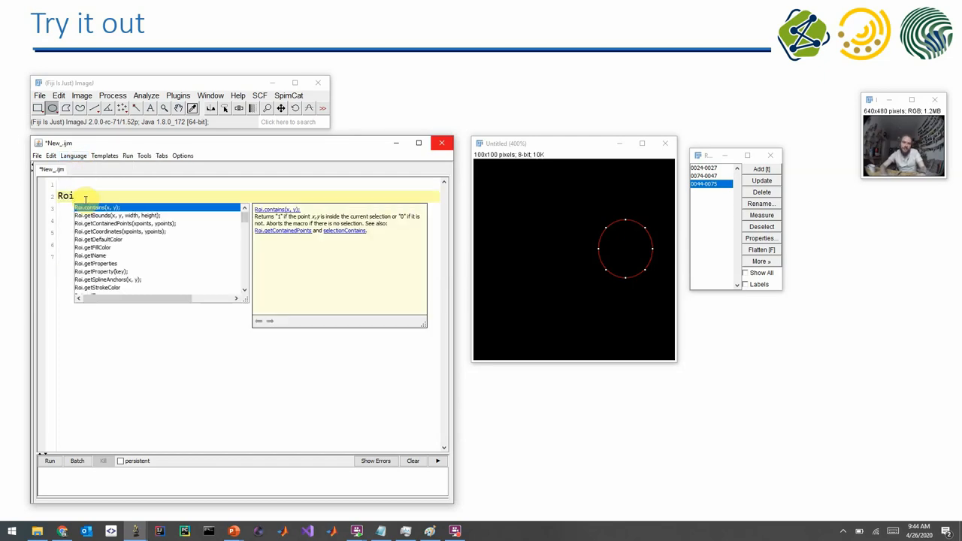
type("Manager(\"select\", index);")
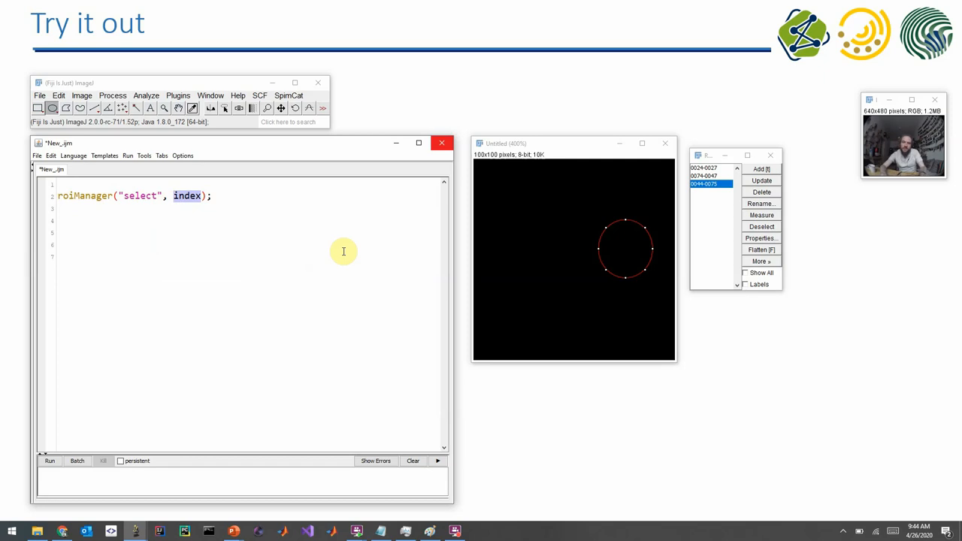
type("0")
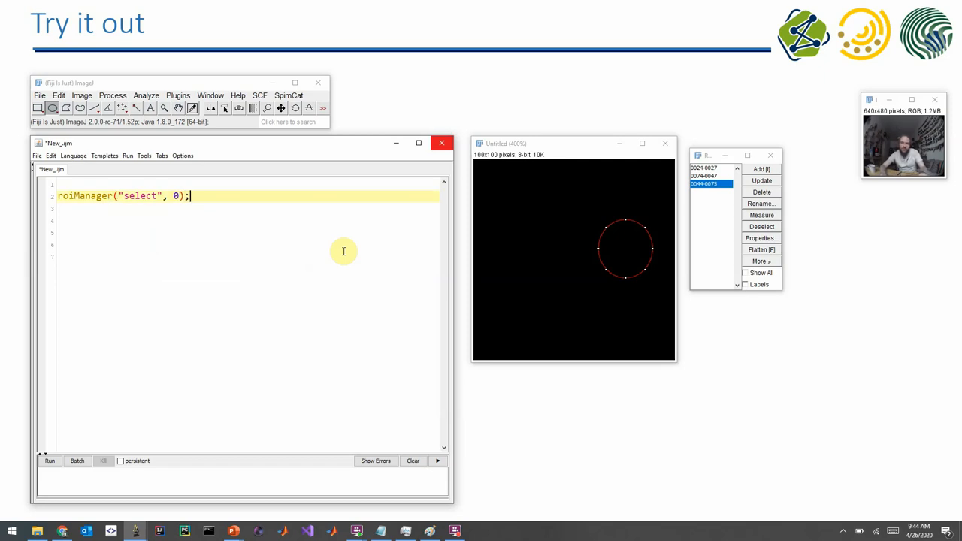
type("Roist")
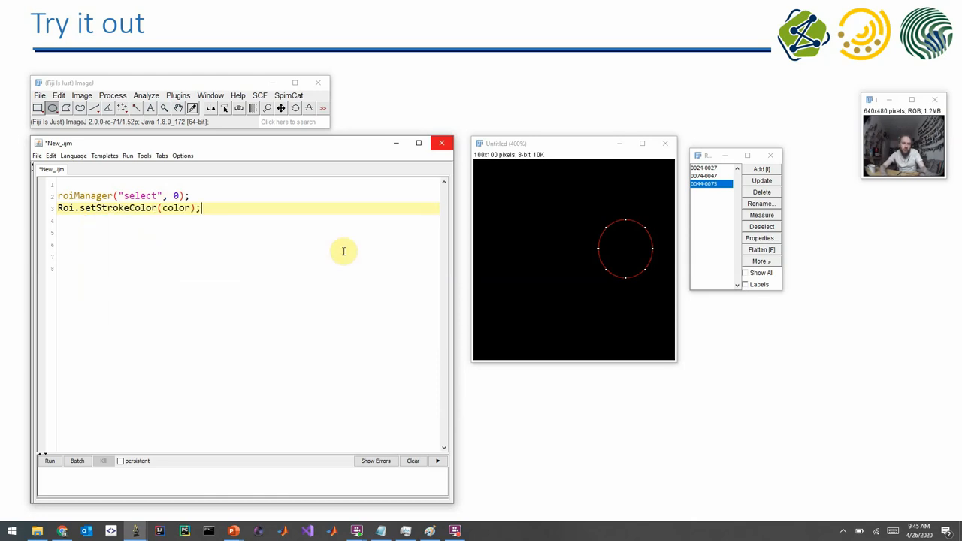
double_click(175, 207)
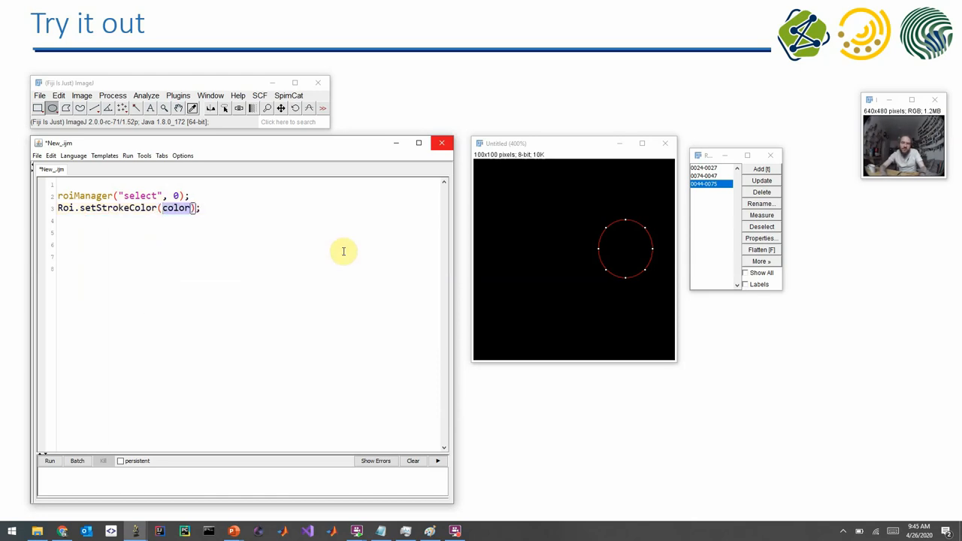
type("\"green\"")
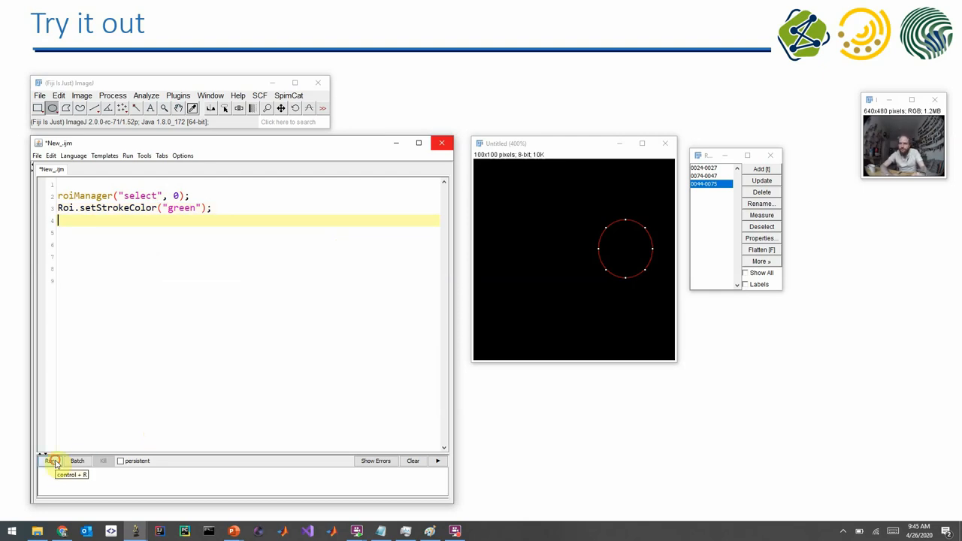
left_click(52, 461)
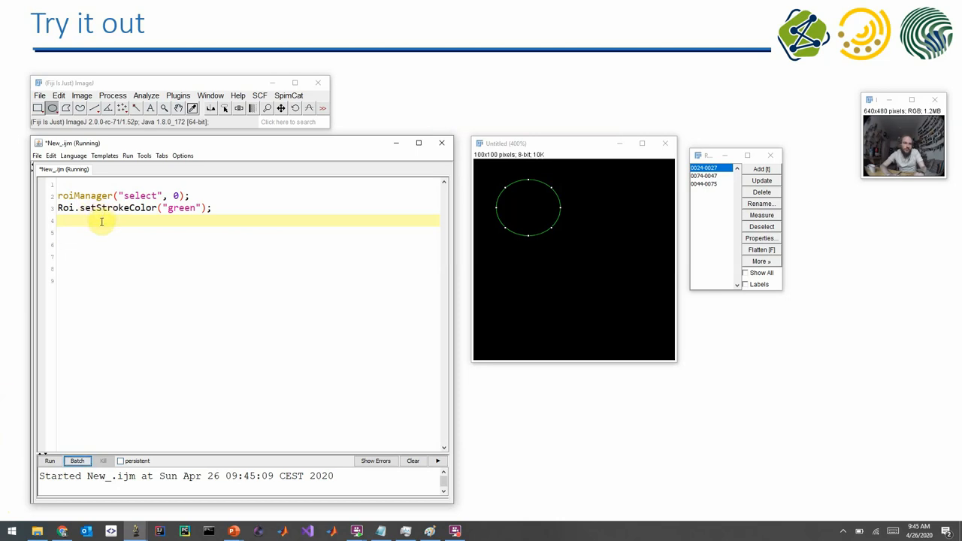
- Add roiManager("select", 1); with stroke colour "yellow" to the macro and run it
type("roiManager(\"select\", index);")
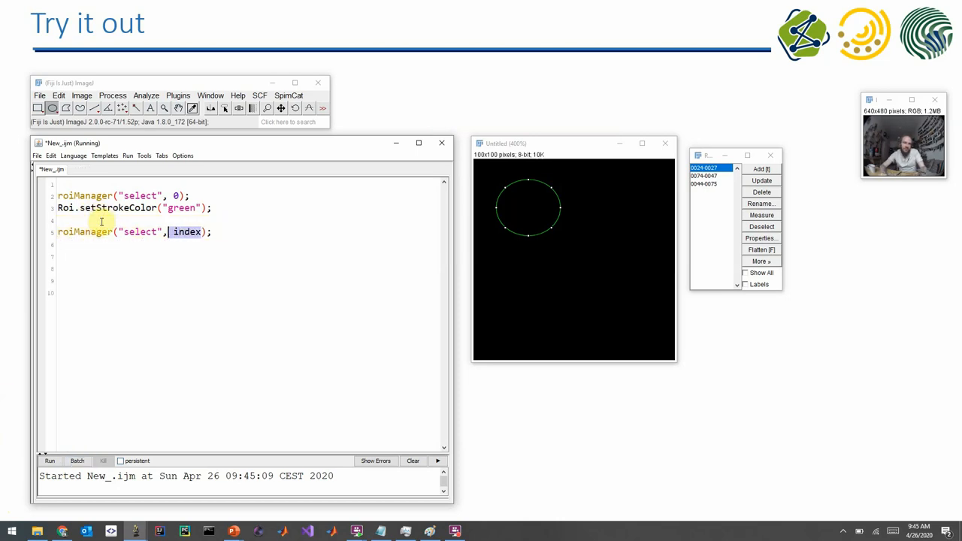
type("1")
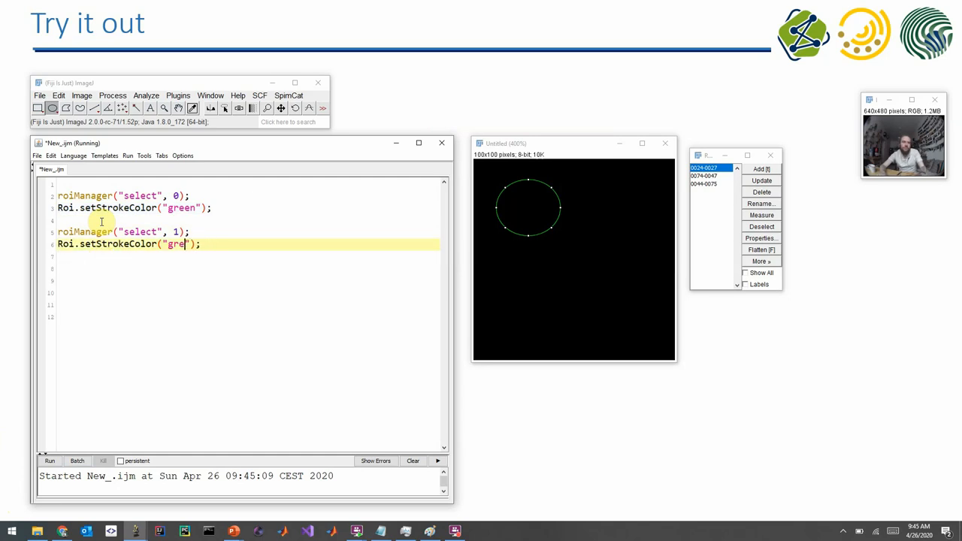
type("yellow")
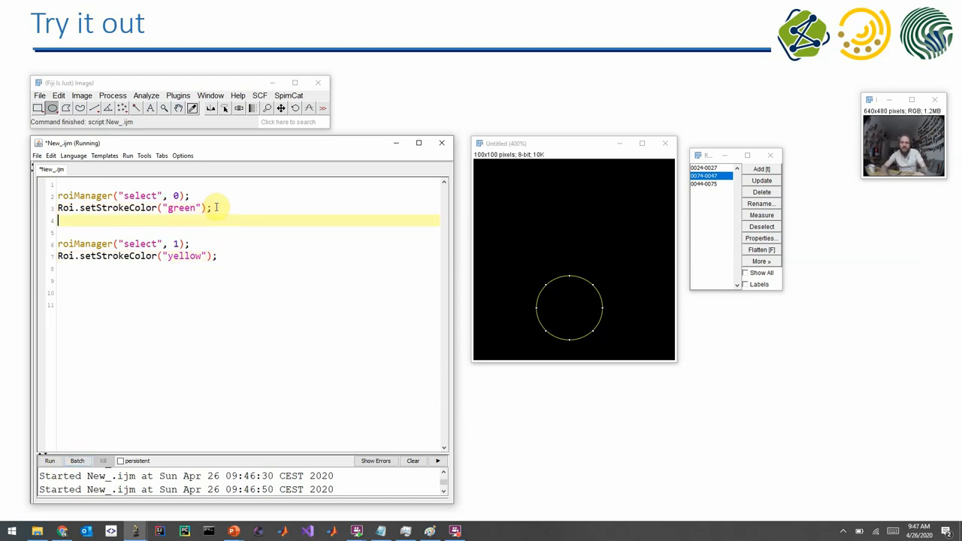
- Insert Overlay.addSelection(); after both colour lines and add a run("Select None") line
type("Overlay.addSelection(")
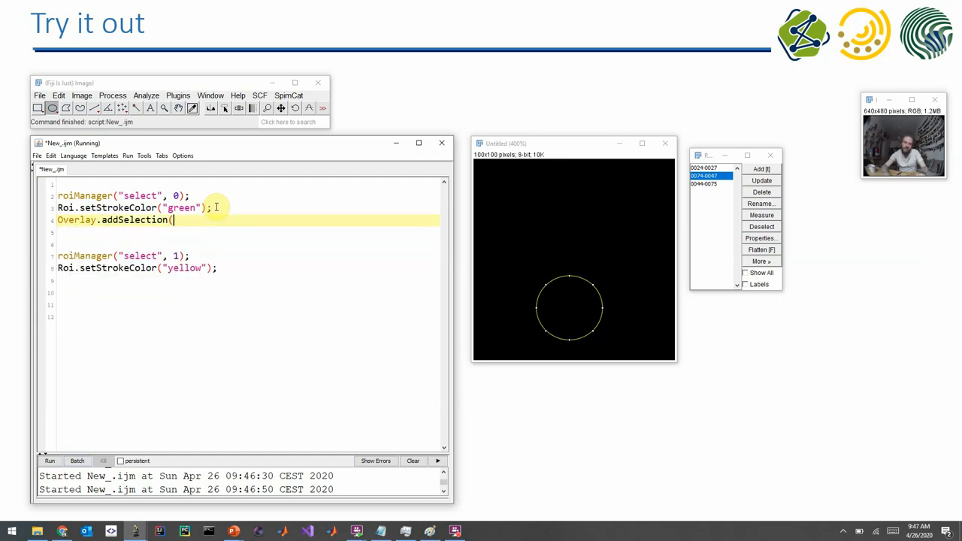
type(");")
left_click(242, 292)
type("Overlay.addSelection")
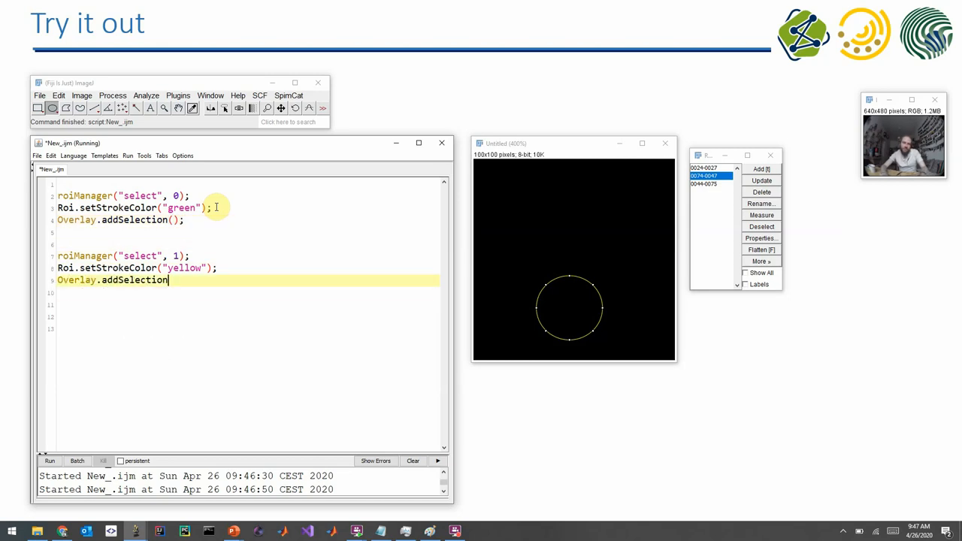
type(");")
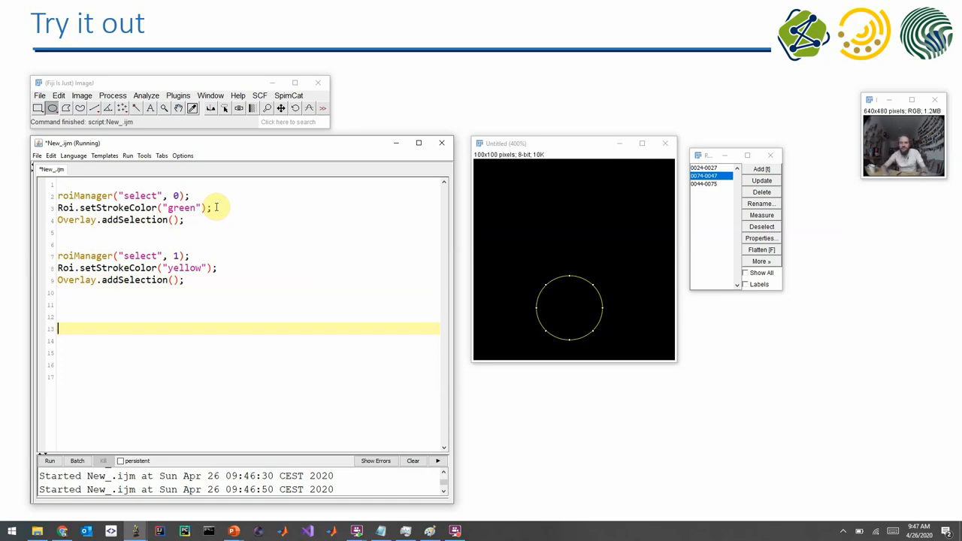
type("select None\");")
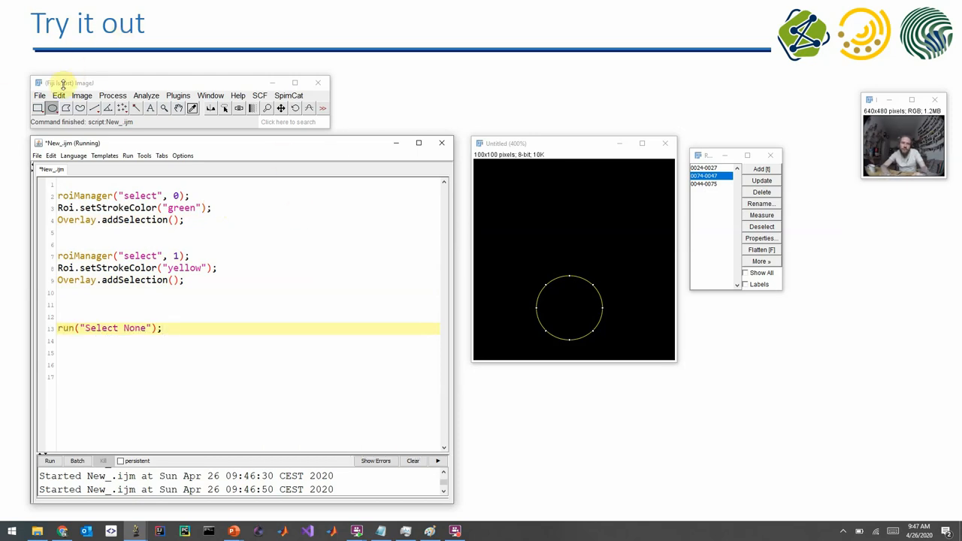
- Clear the image selection with Select None and rerun the macro to draw the green and yellow circles
left_click(57, 95)
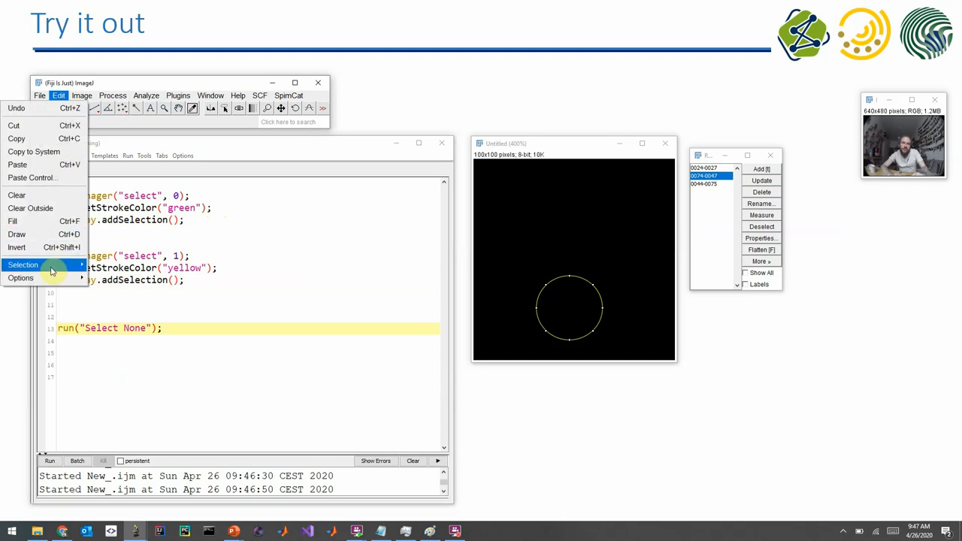
left_click(23, 264)
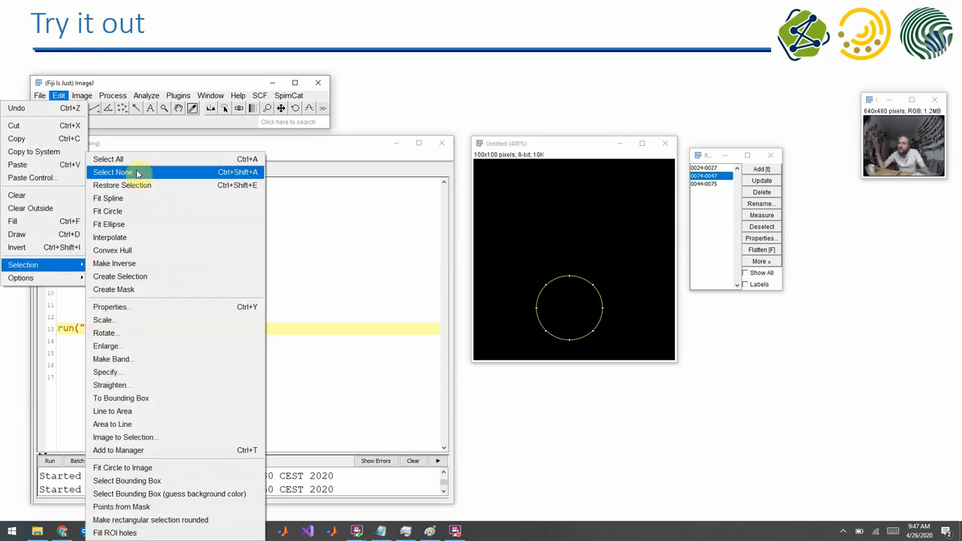
left_click(113, 172)
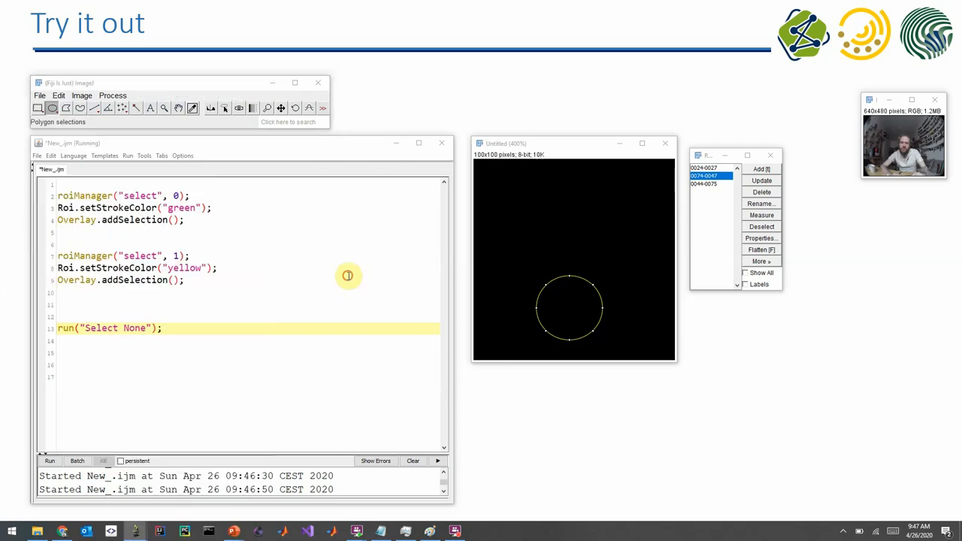
left_click(49, 461)
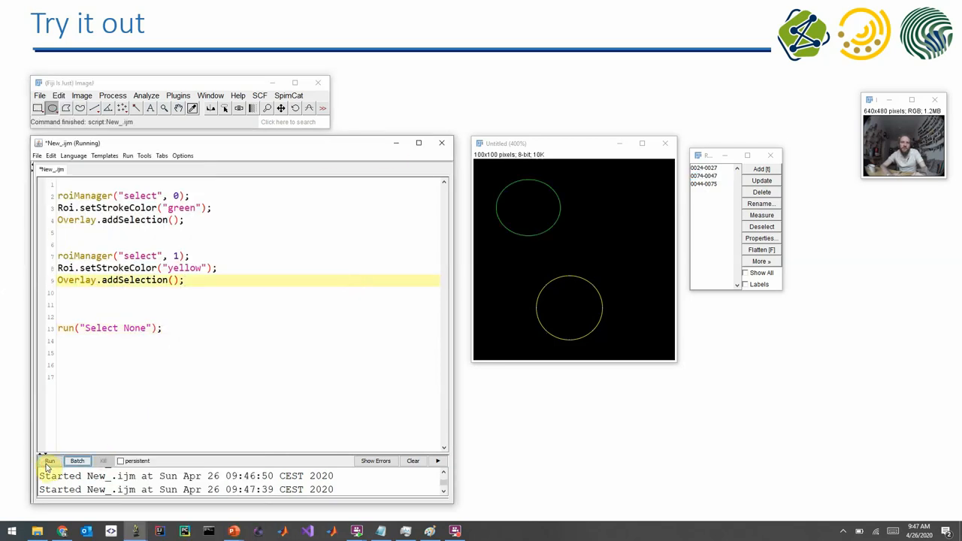
mouse_move(536, 188)
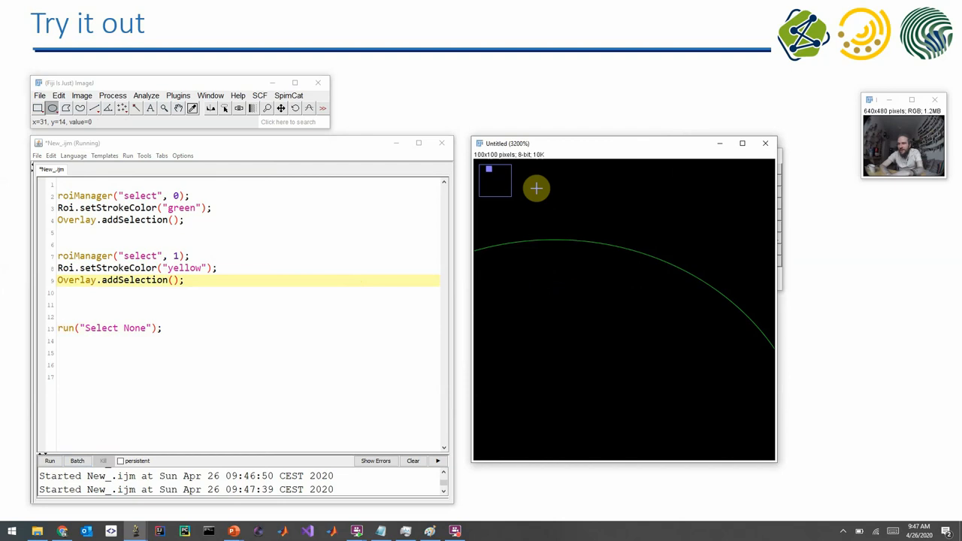
mouse_move(603, 241)
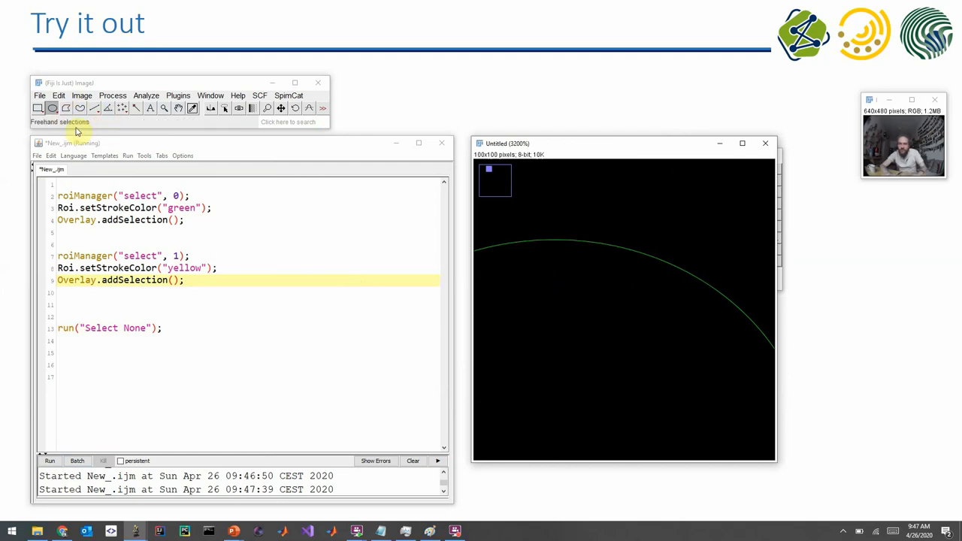
mouse_move(608, 238)
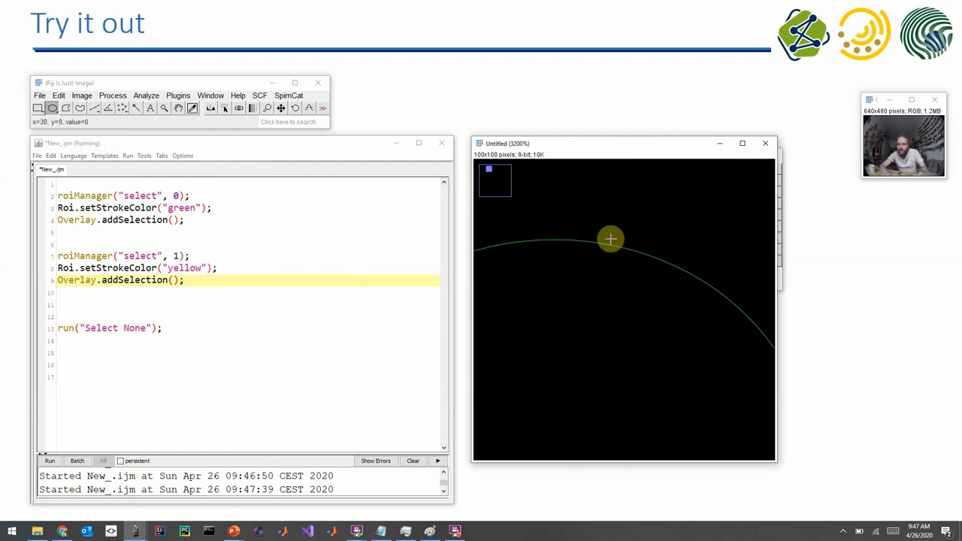
mouse_move(640, 253)
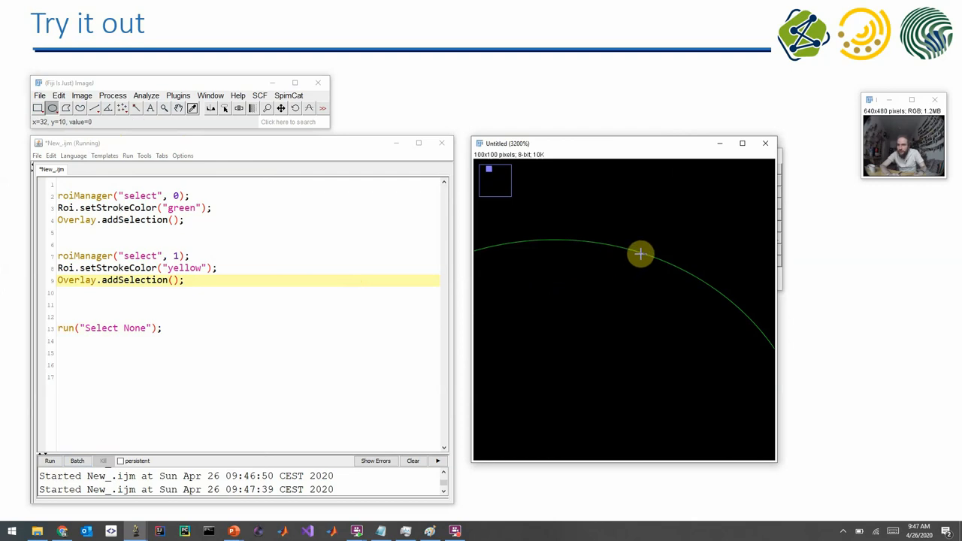
mouse_move(677, 264)
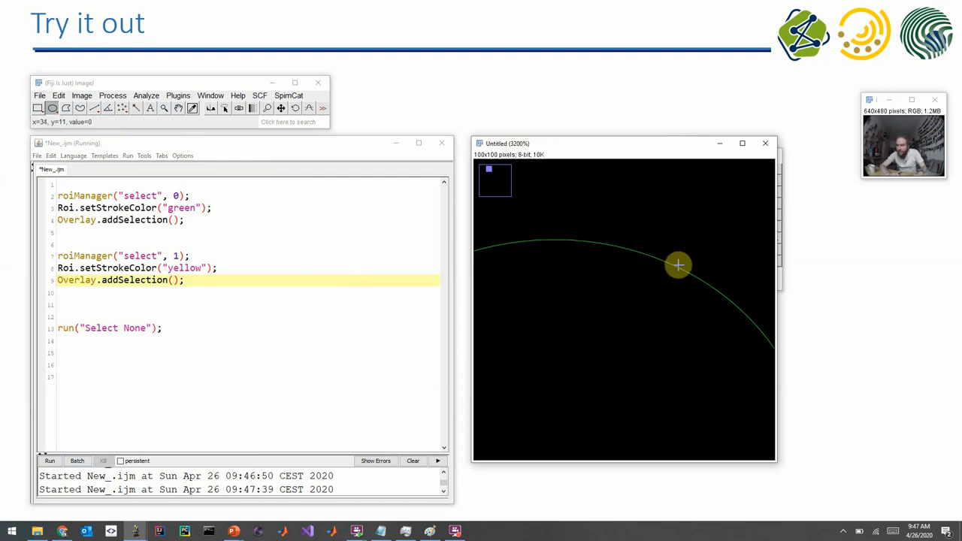
mouse_move(710, 279)
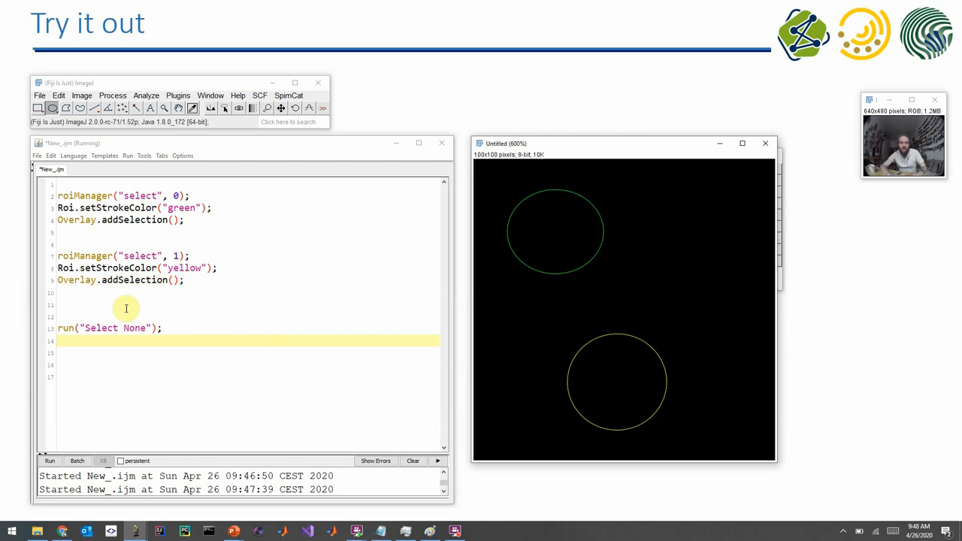
- Append run("Flatten"); to the macro and run it to produce a flattened RGB image
type("f1")
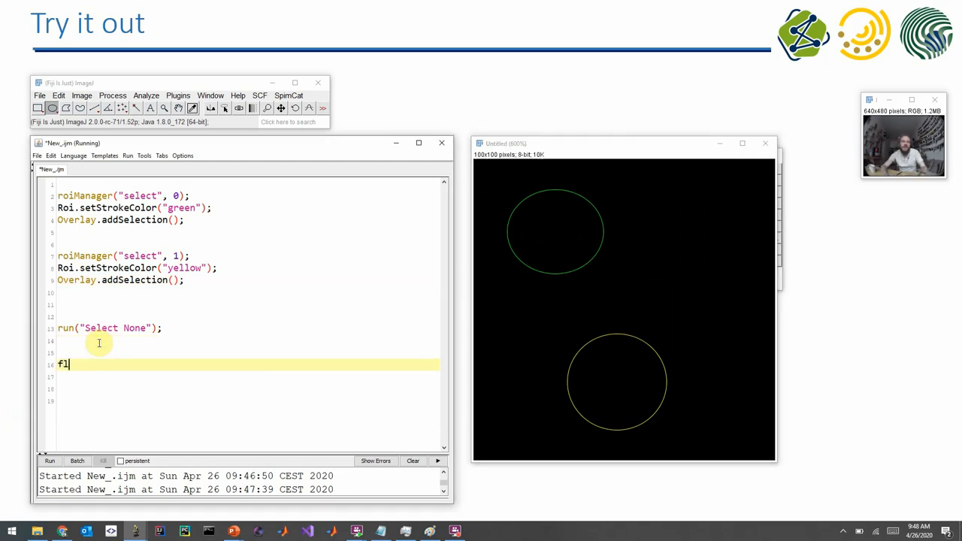
type("latten\");")
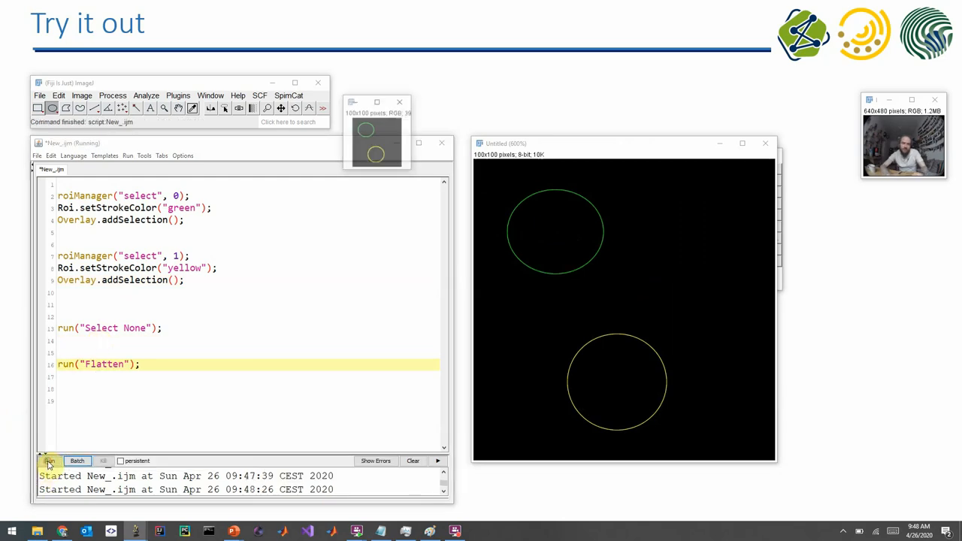
left_click(49, 460)
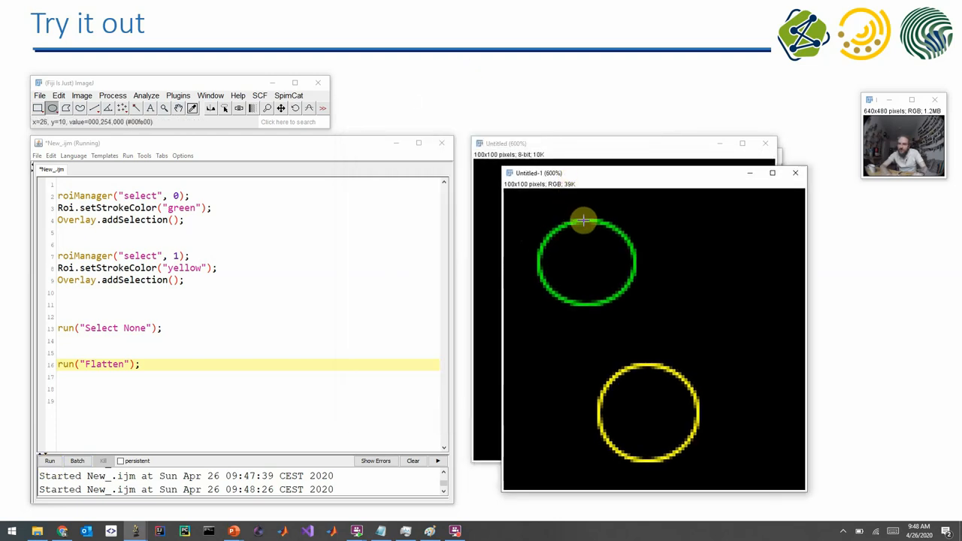
mouse_move(552, 190)
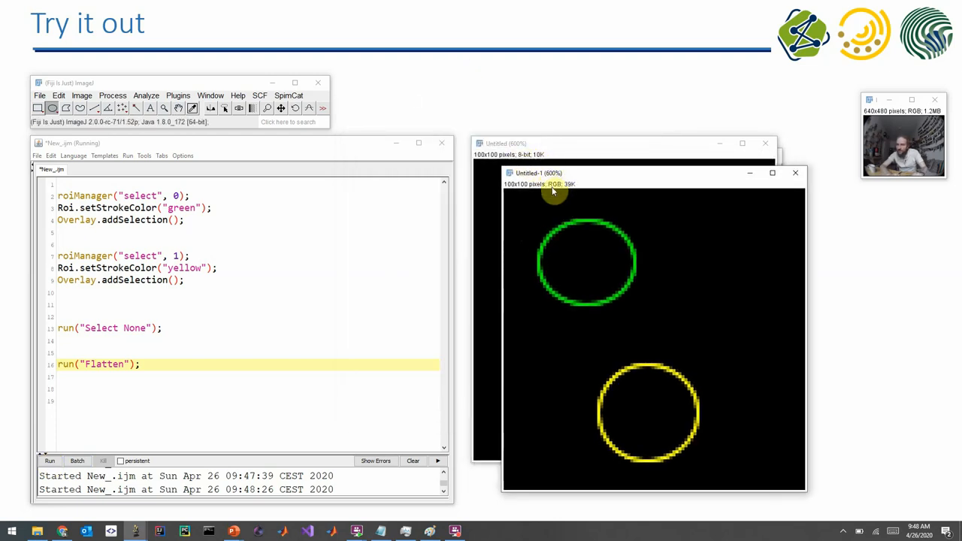
mouse_move(586, 220)
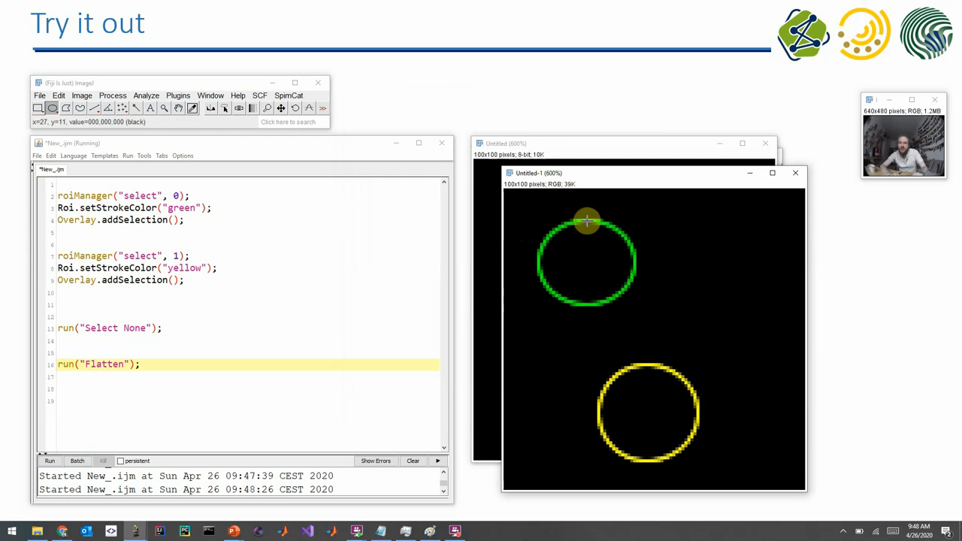
mouse_move(214, 150)
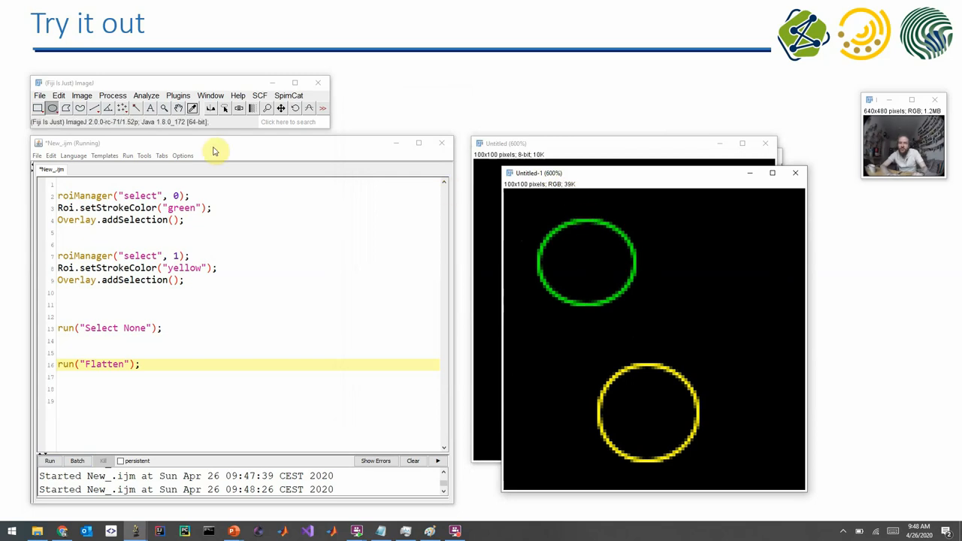
mouse_move(585, 220)
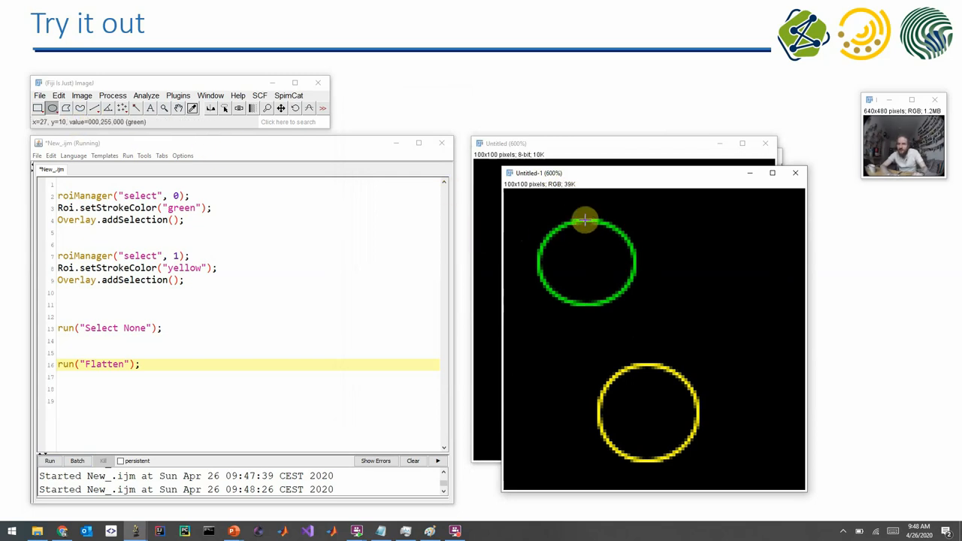
mouse_move(585, 223)
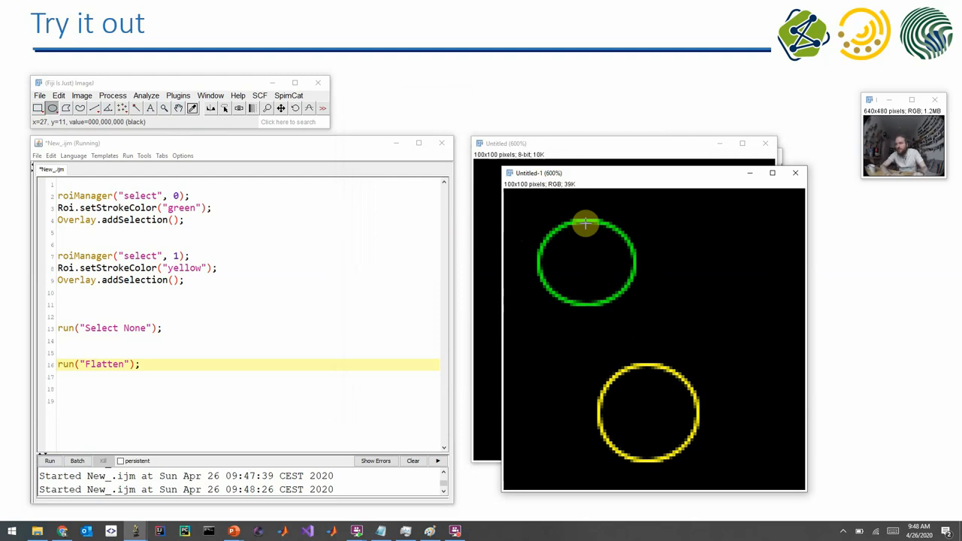
mouse_move(576, 211)
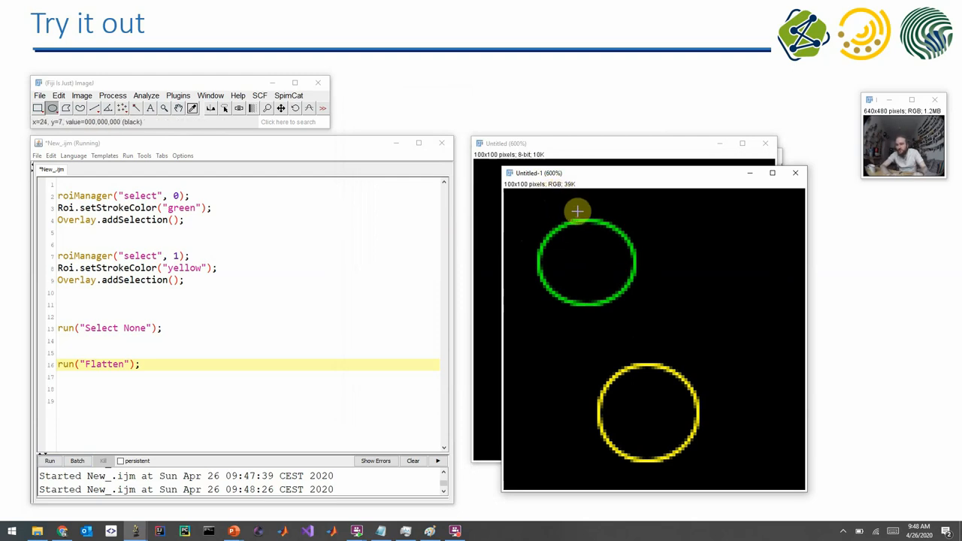
mouse_move(587, 289)
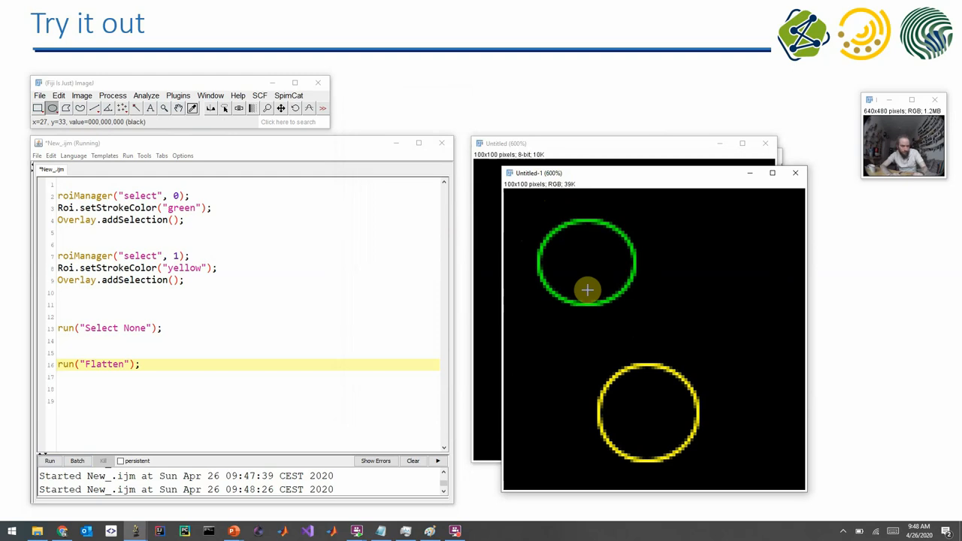
mouse_move(587, 308)
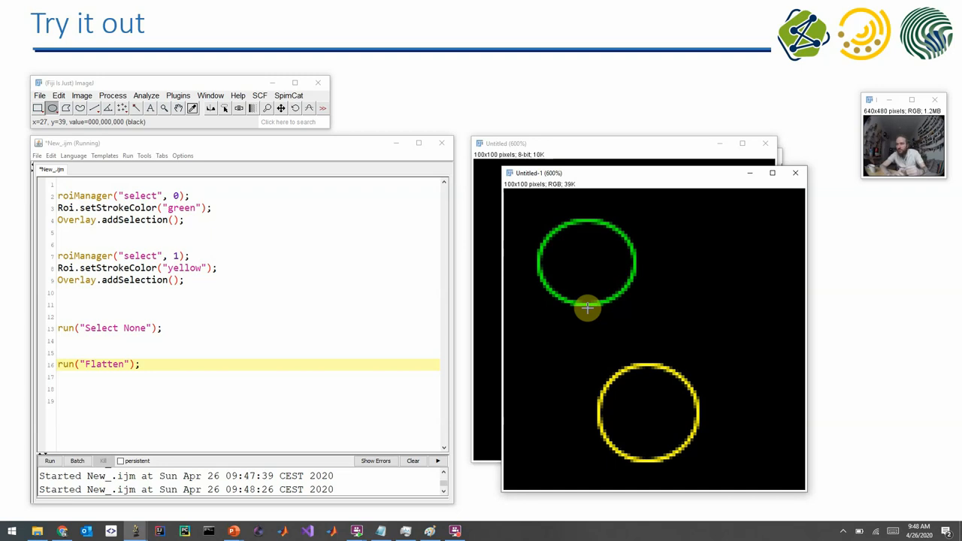
mouse_move(353, 307)
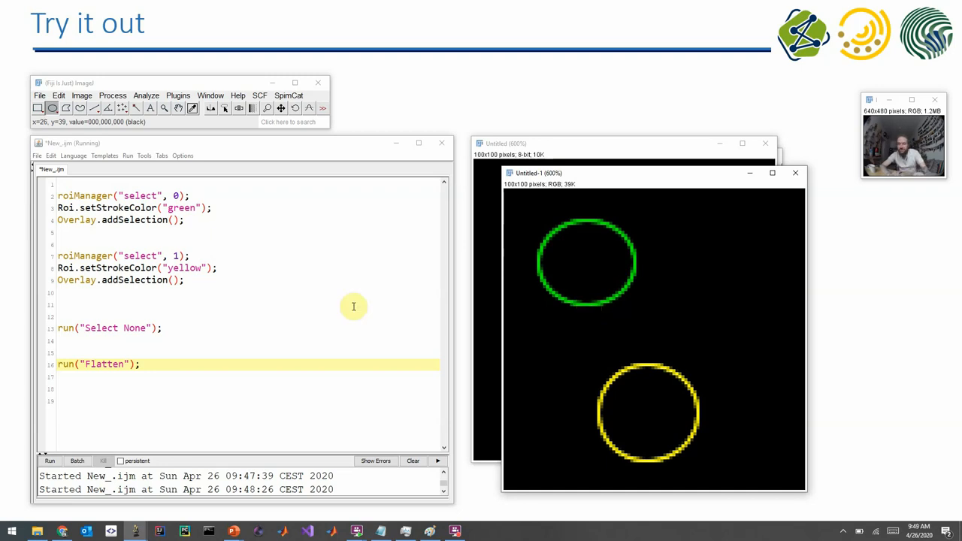